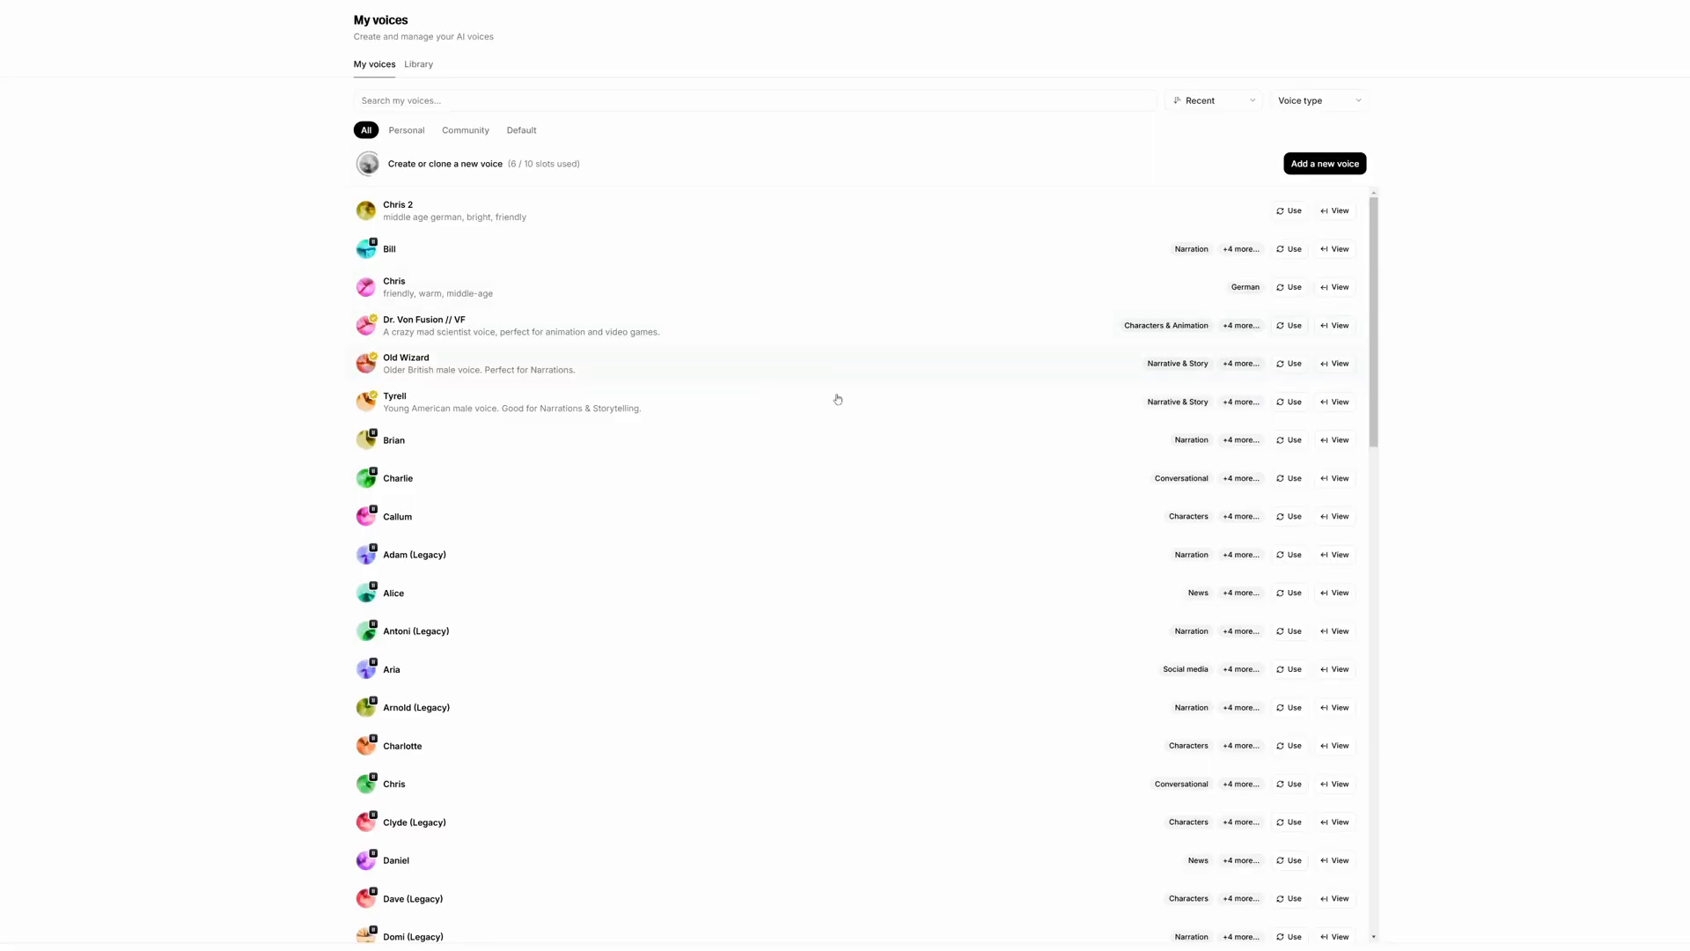
- Scroll down the voices page to reach the Free, Starter, Creator and Pro plans
scroll(down, 3)
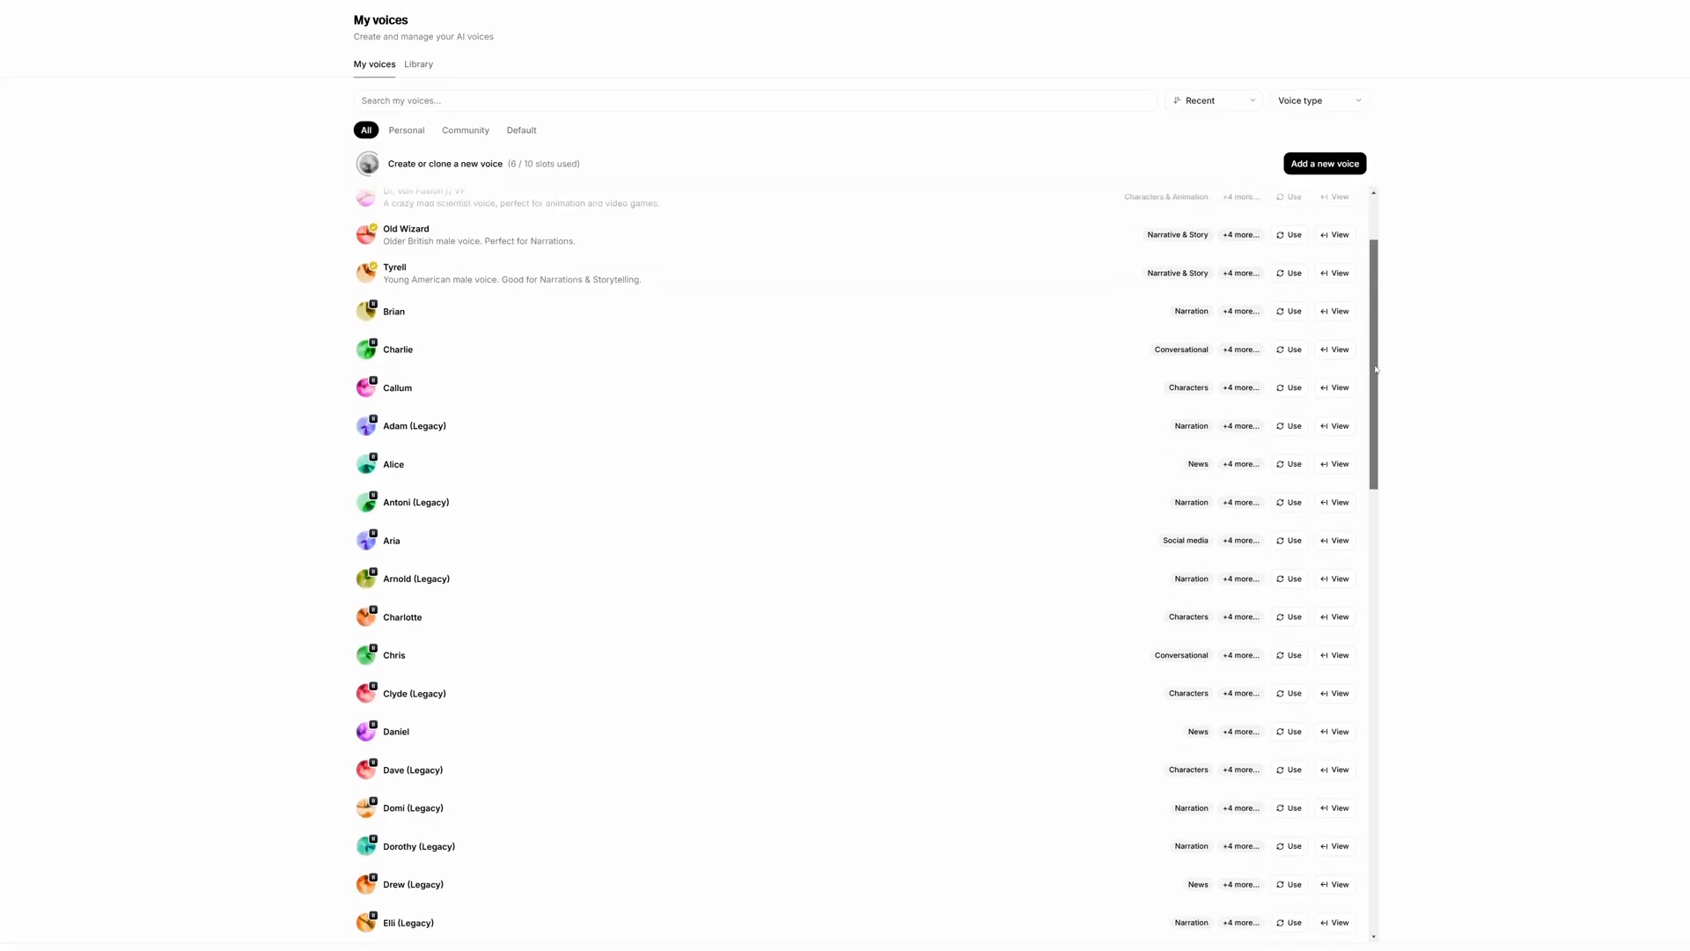
scroll(down, 3)
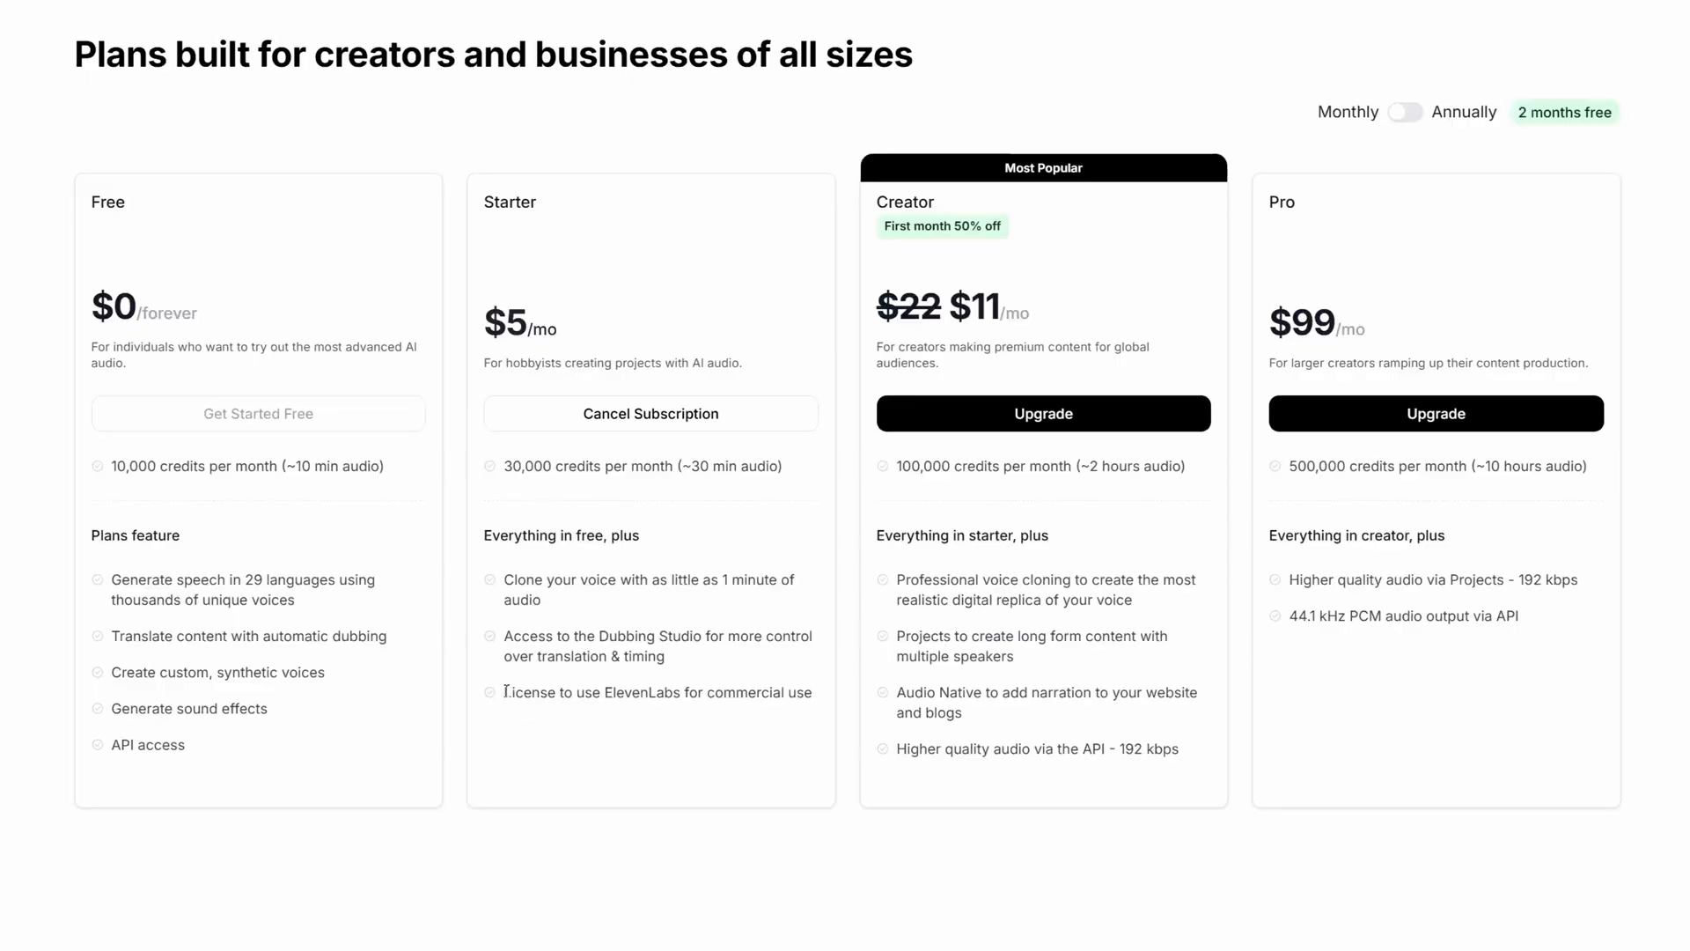
- From elevenlabs.io, choose Get Started Free, then sign in to the existing account
triple_click(655, 693)
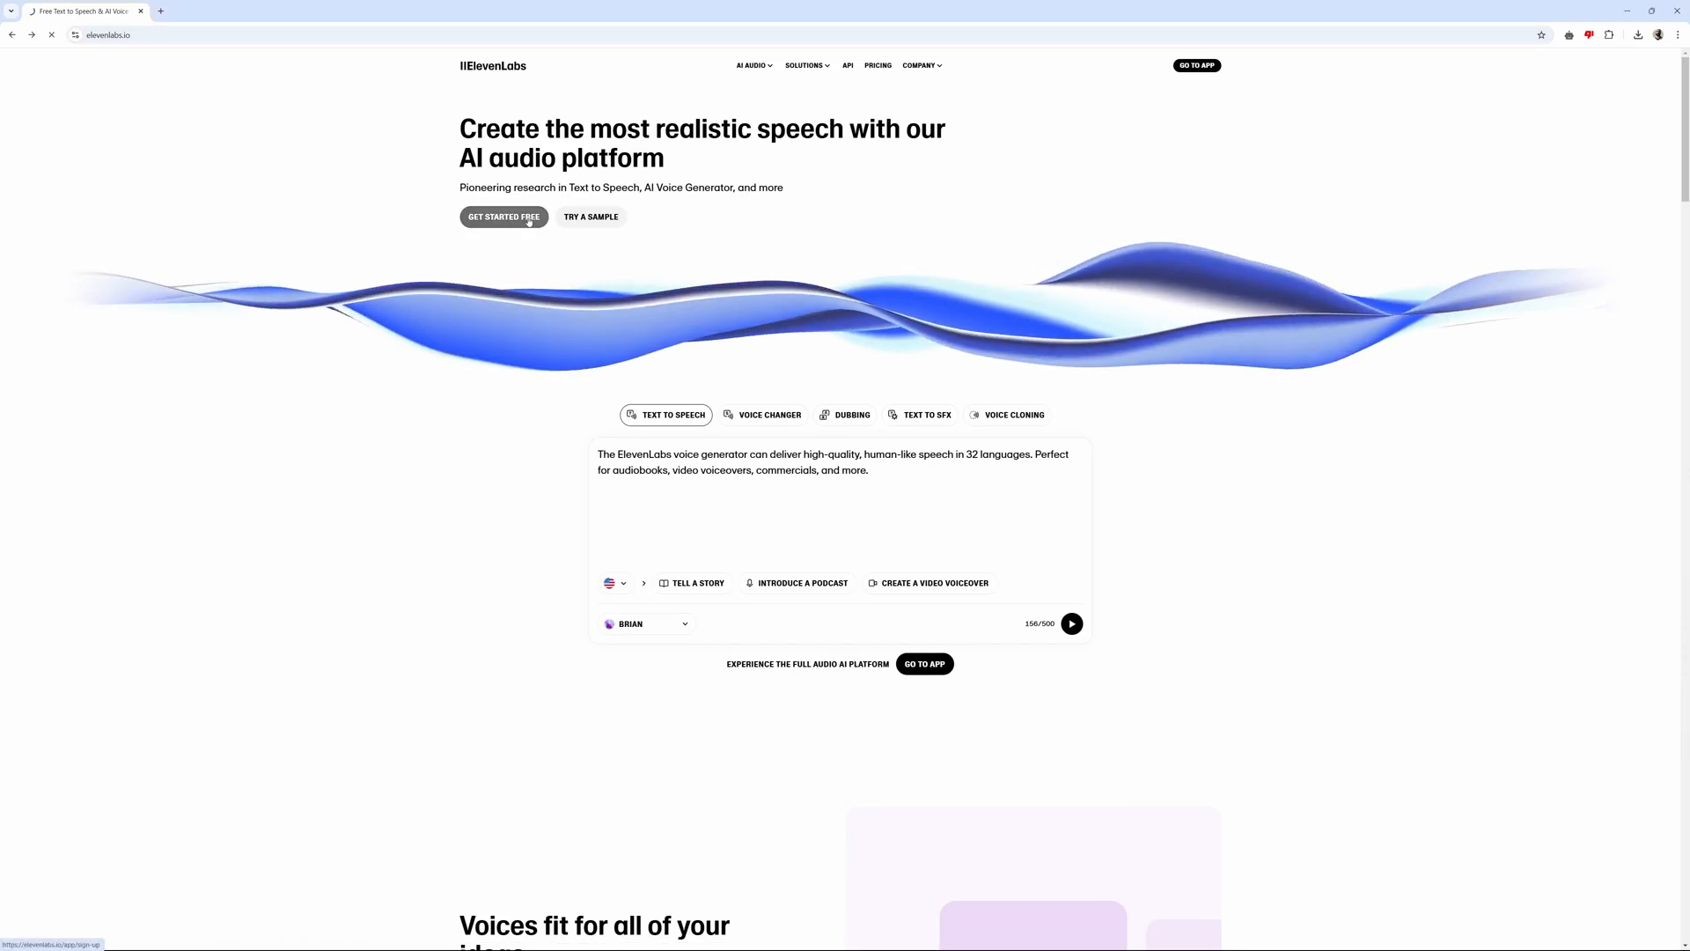
click(503, 217)
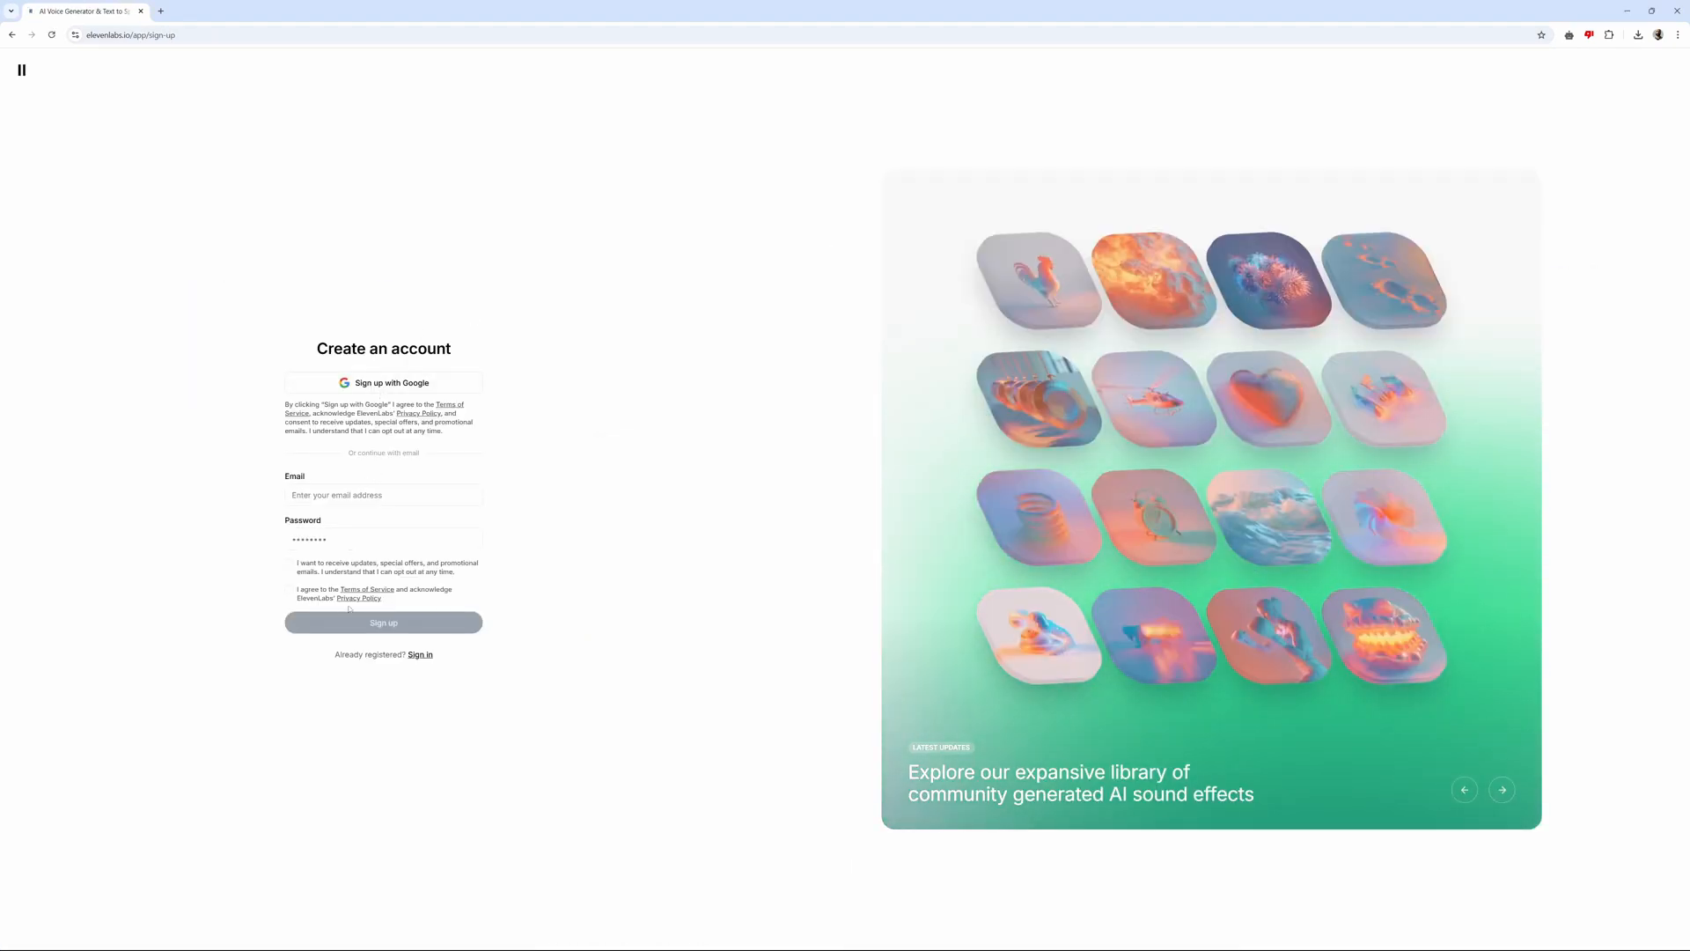
click(383, 623)
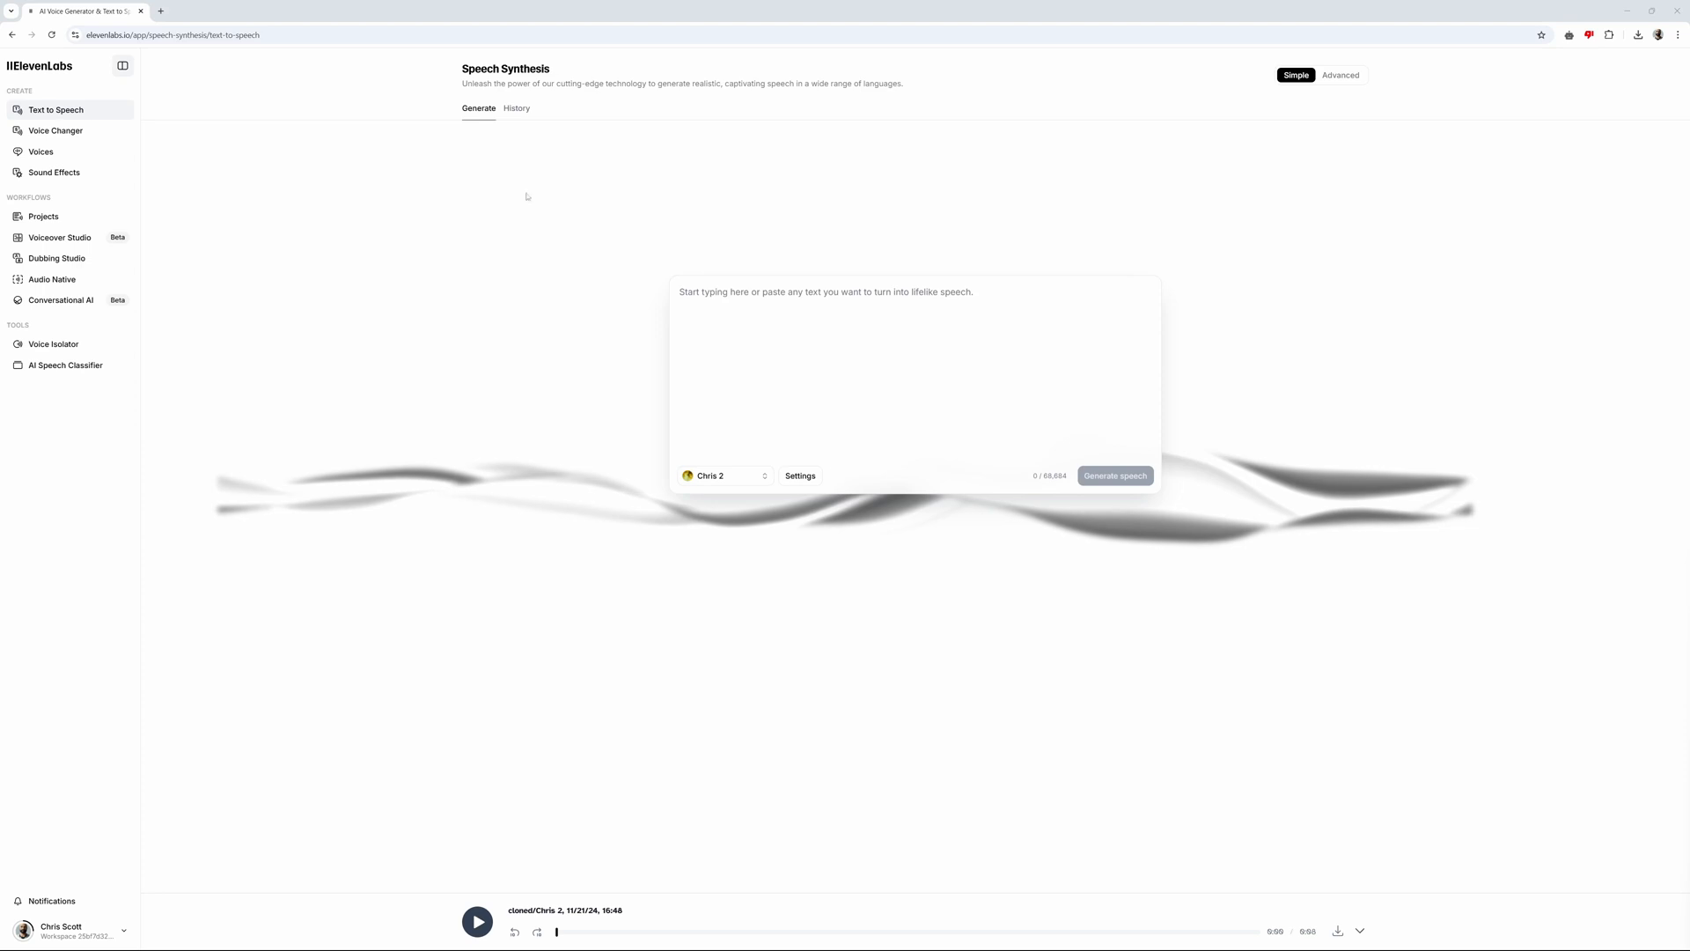
mouse_move(52, 156)
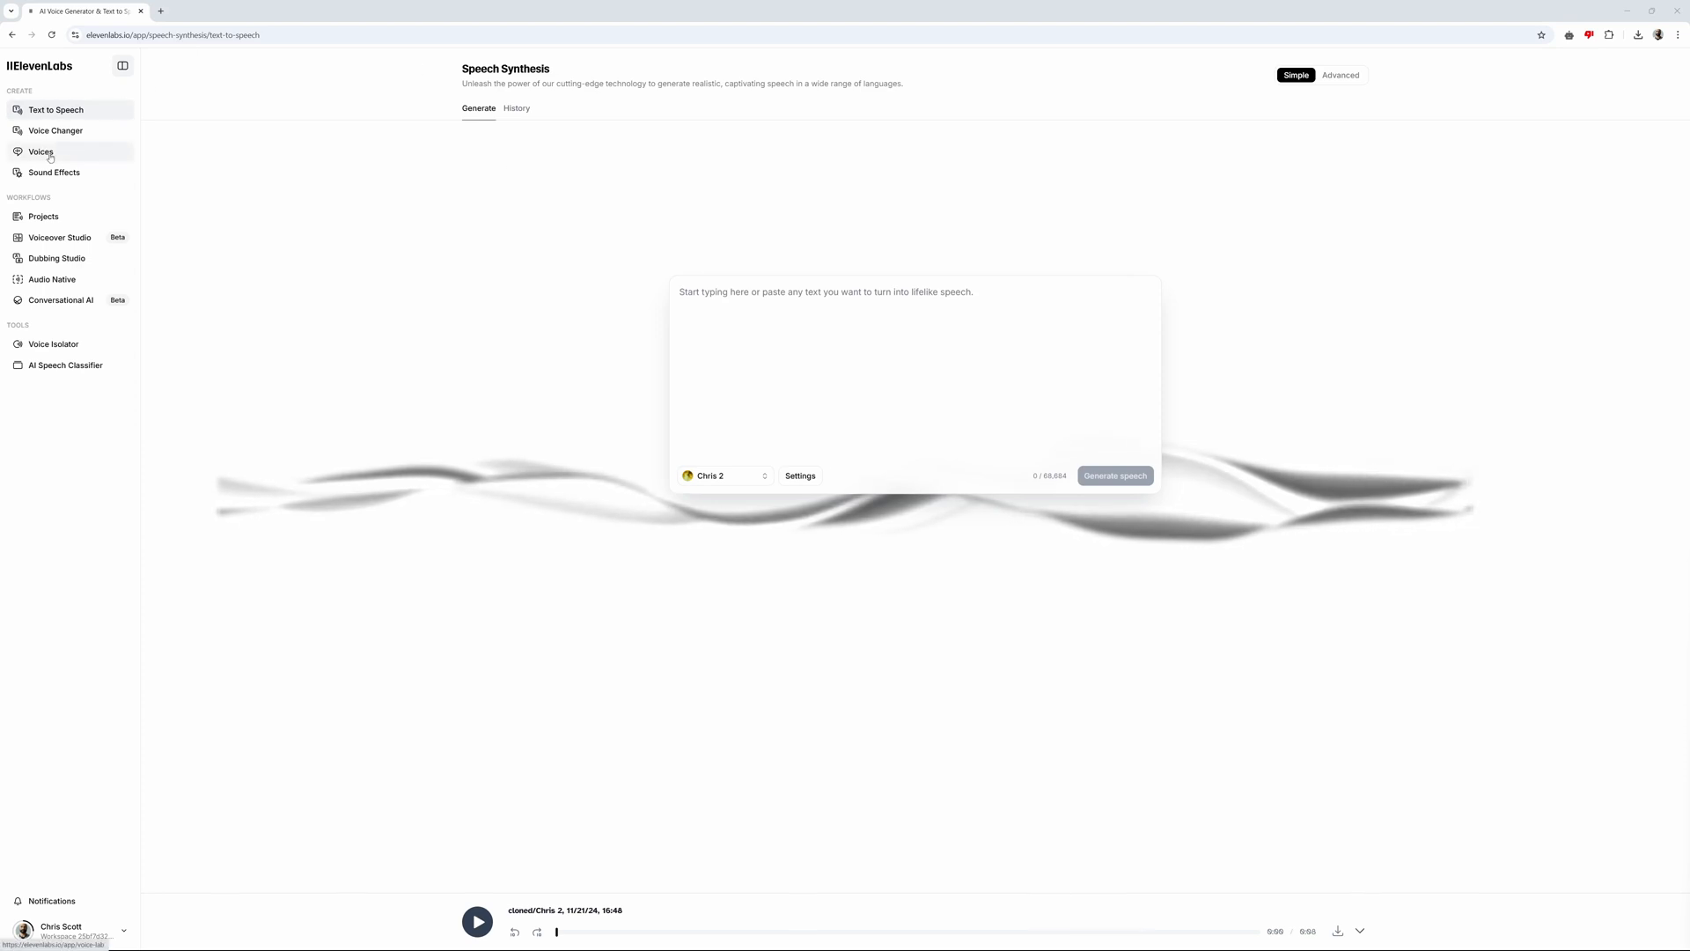
- Open Voices and preview Bill, Dr. Von Fusion // VF and Old Wizard
click(40, 151)
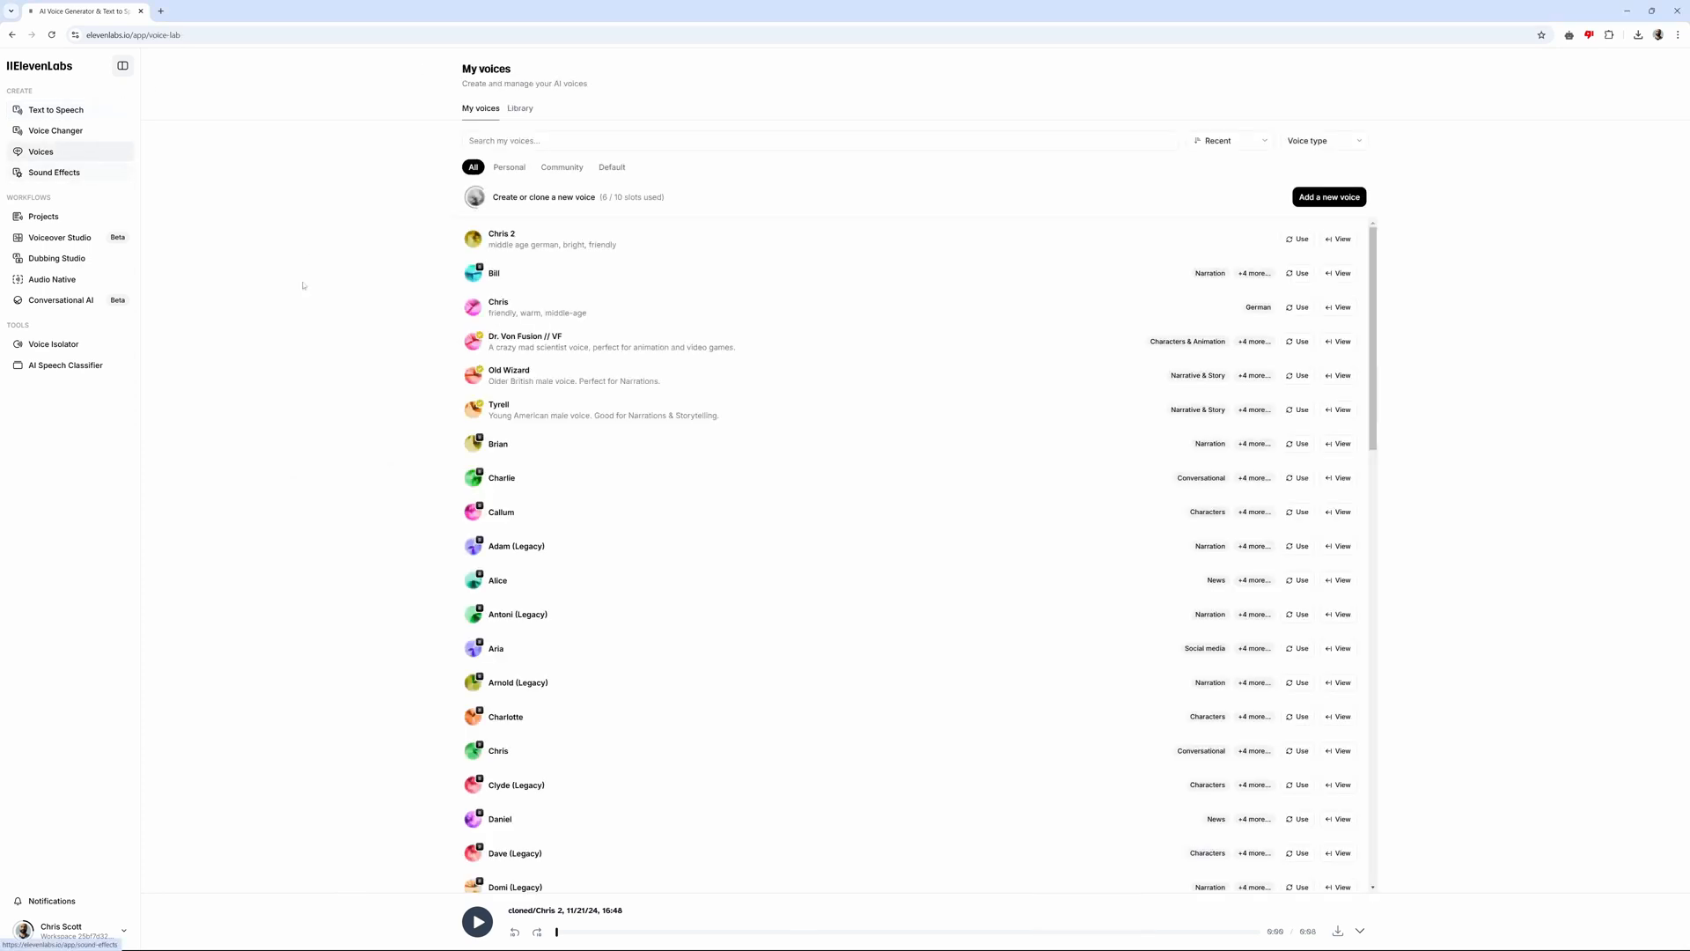
mouse_move(473, 273)
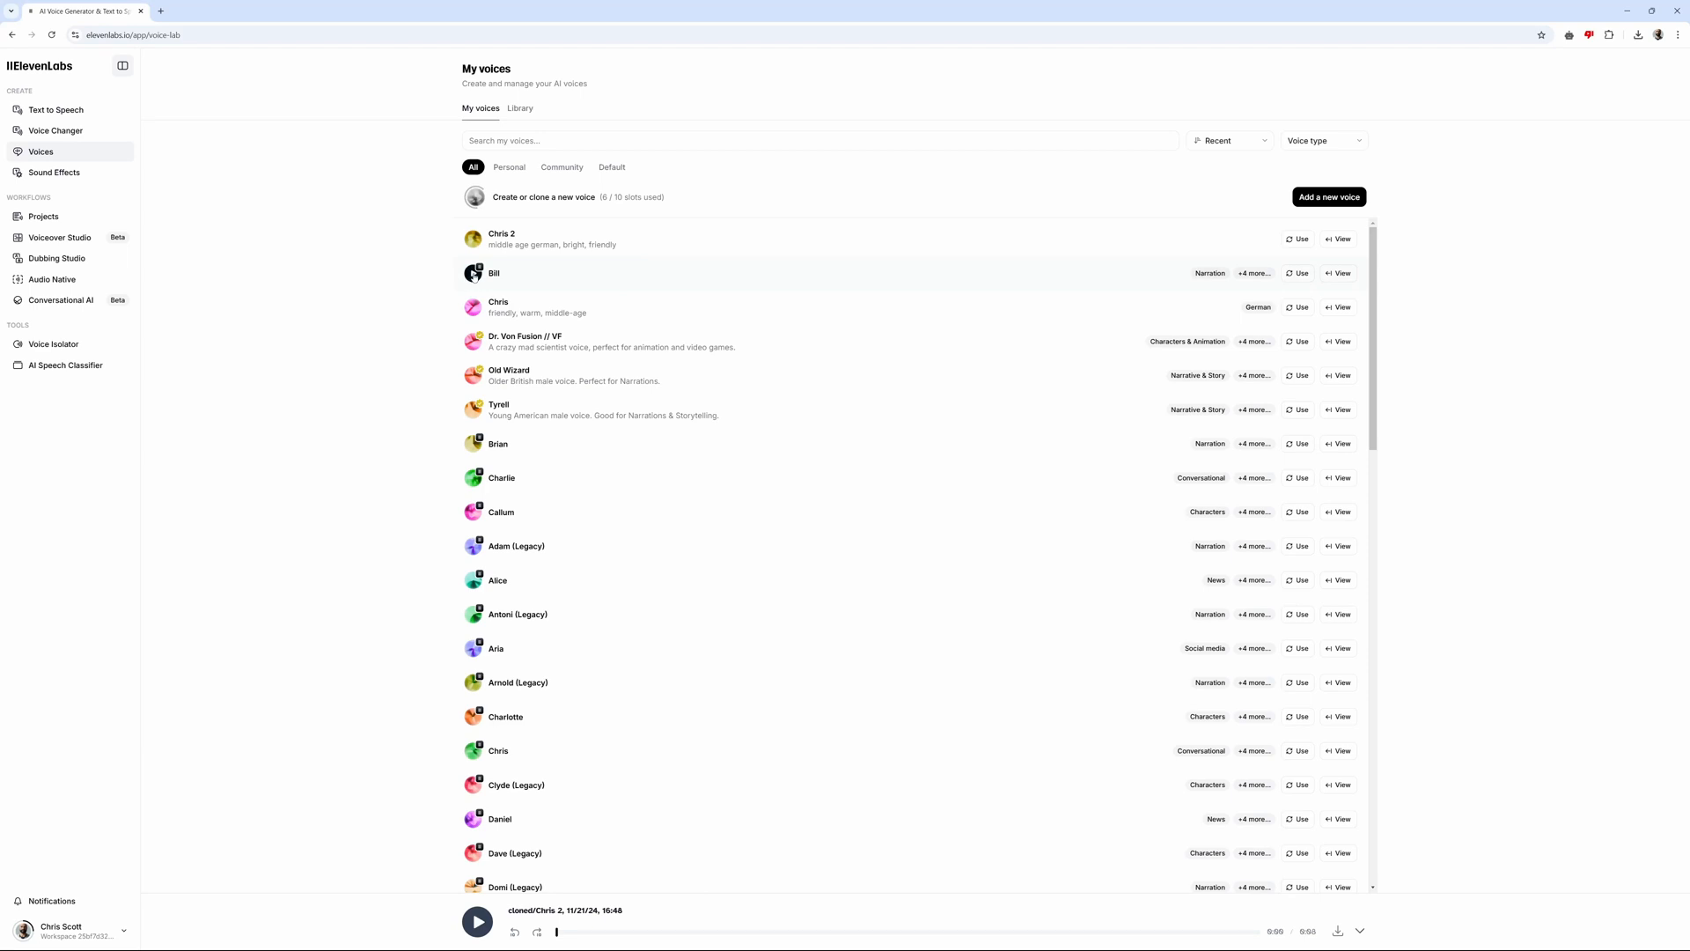
click(473, 272)
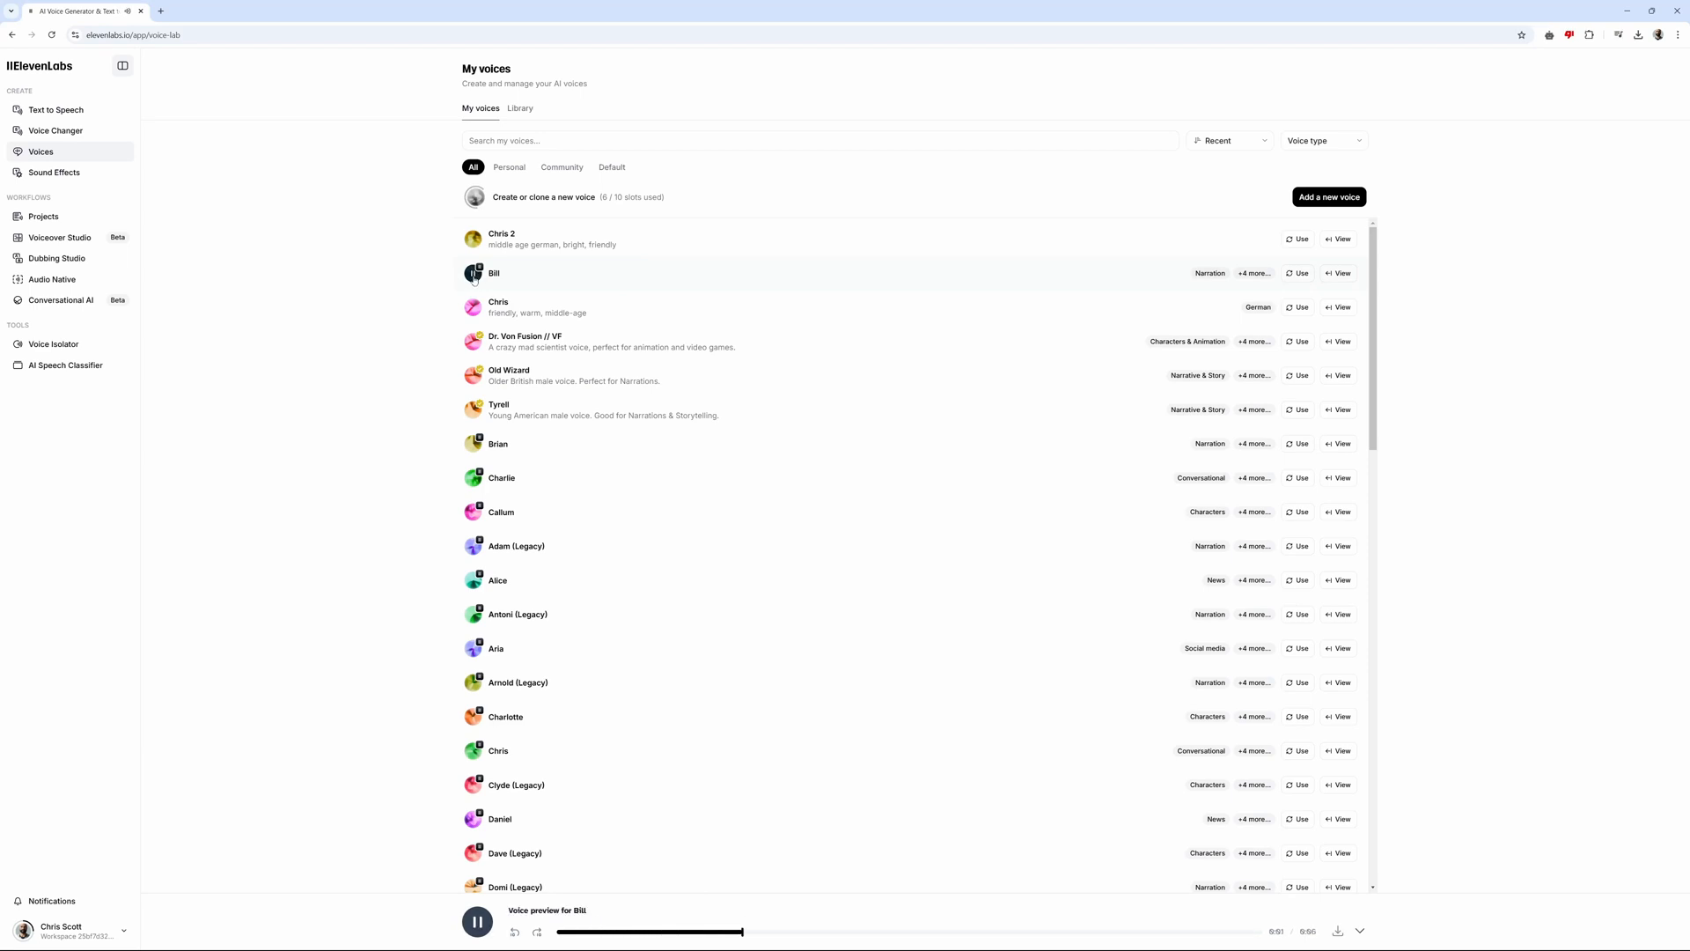
click(472, 342)
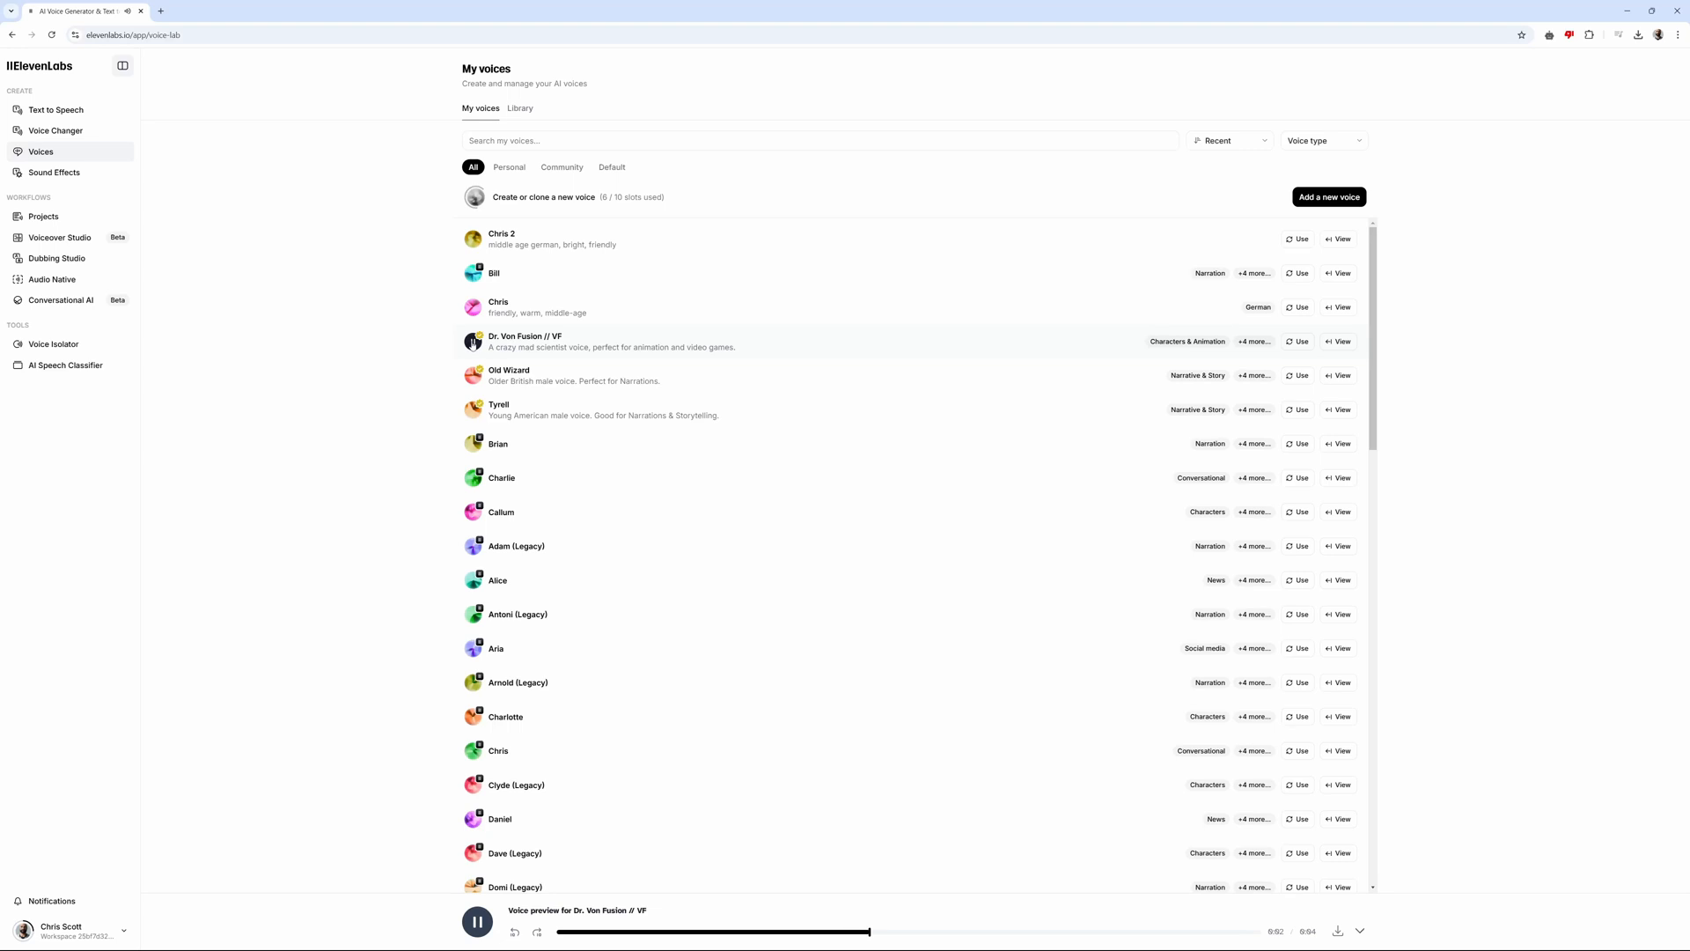
click(471, 375)
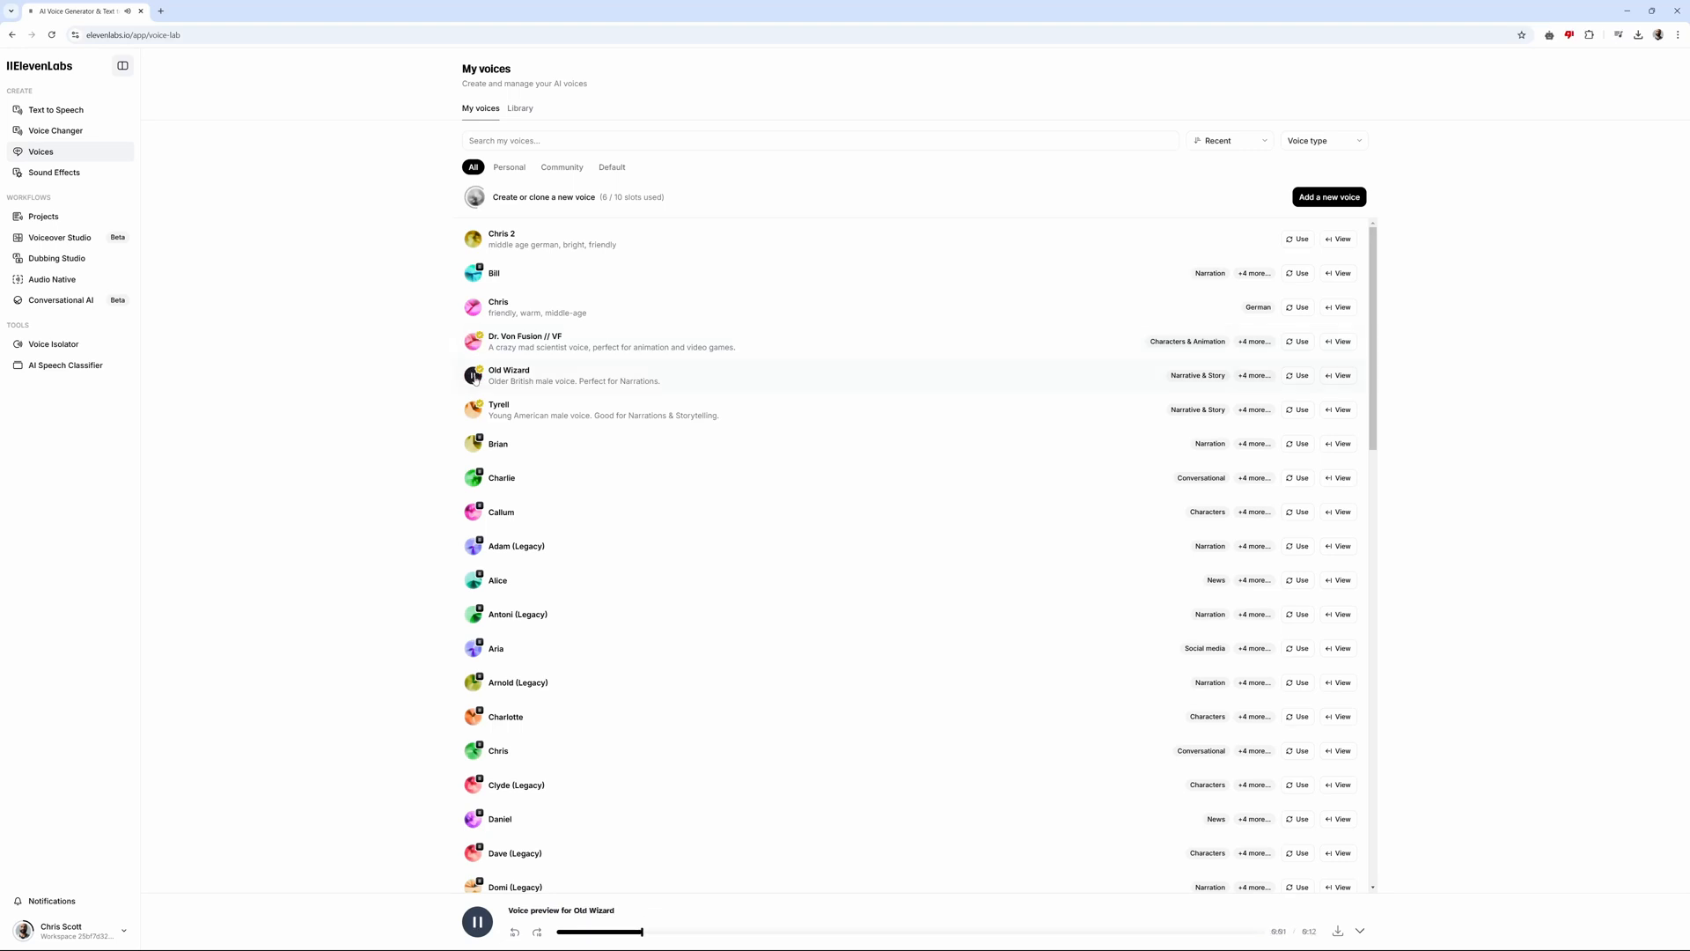
- Scroll down and preview the Rachel (Legacy) voice
scroll(down, 3)
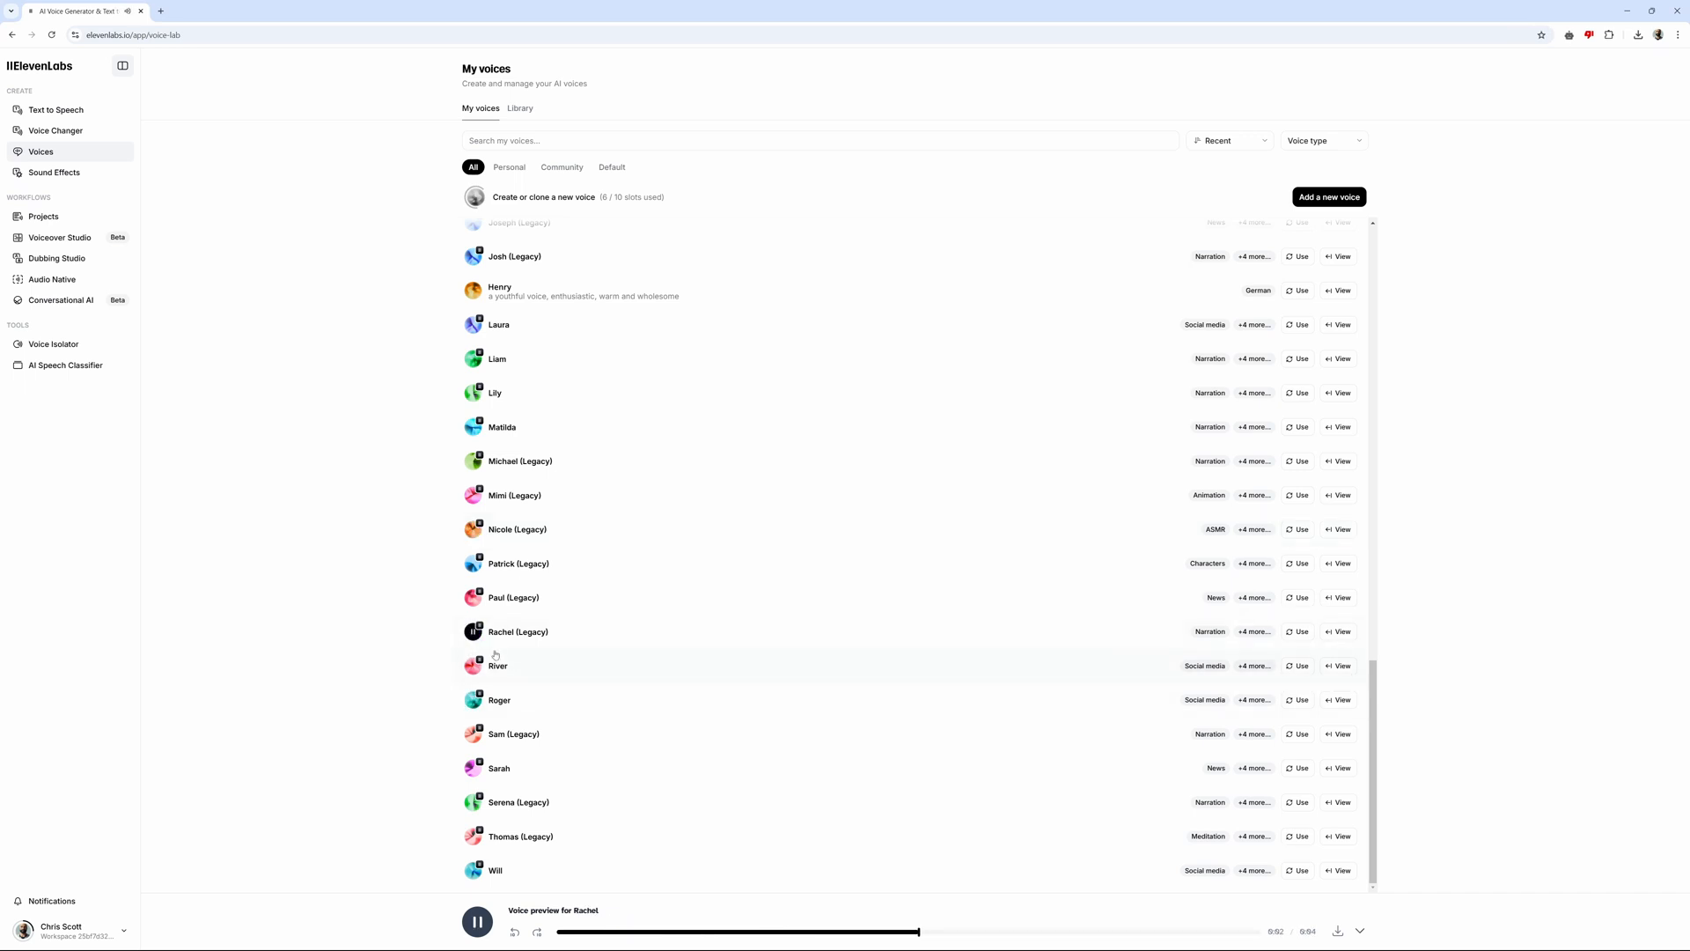
click(476, 921)
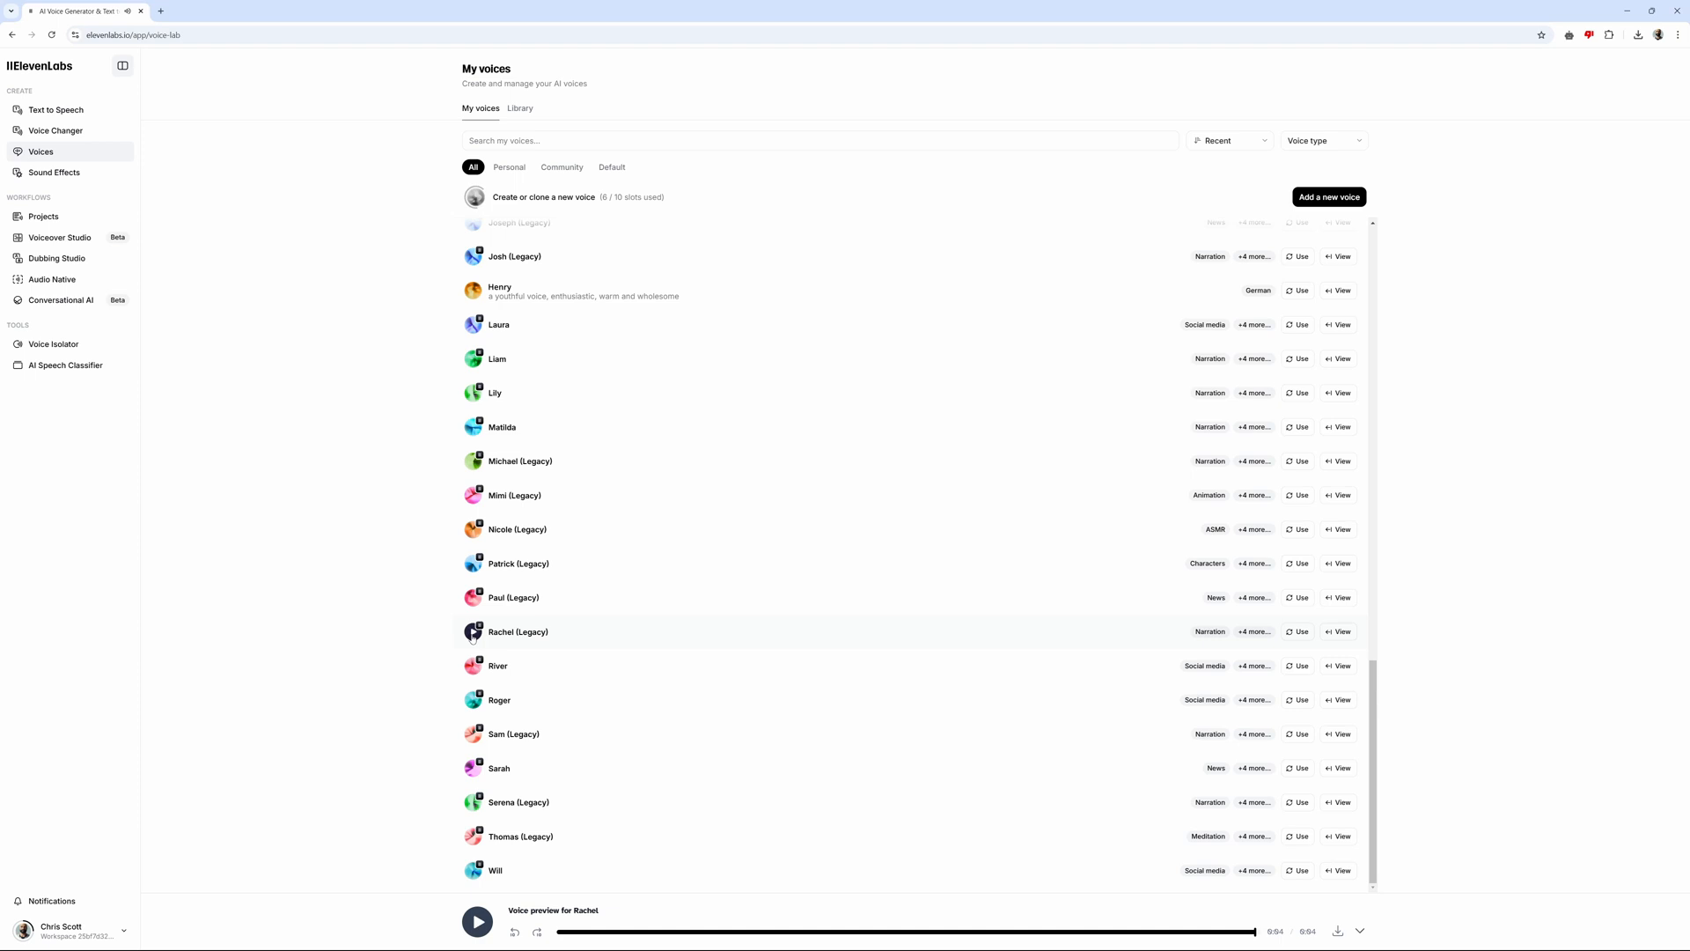
mouse_move(490, 710)
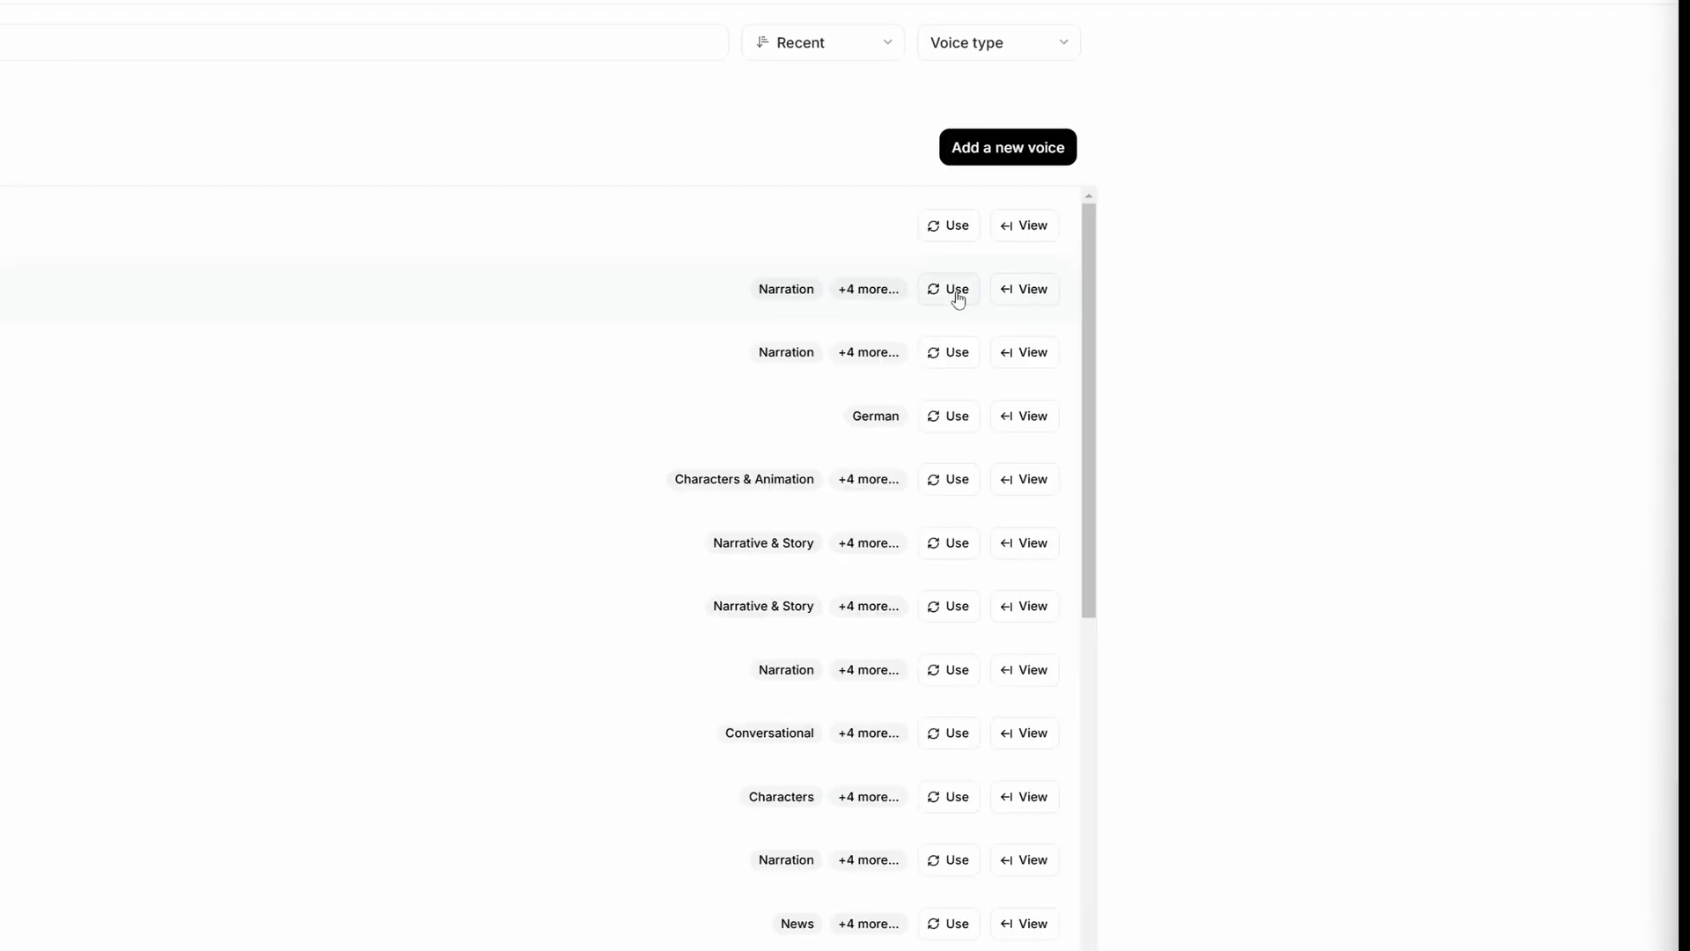
- Use Rachel (Legacy) to generate speech for 'You were right!'
click(949, 289)
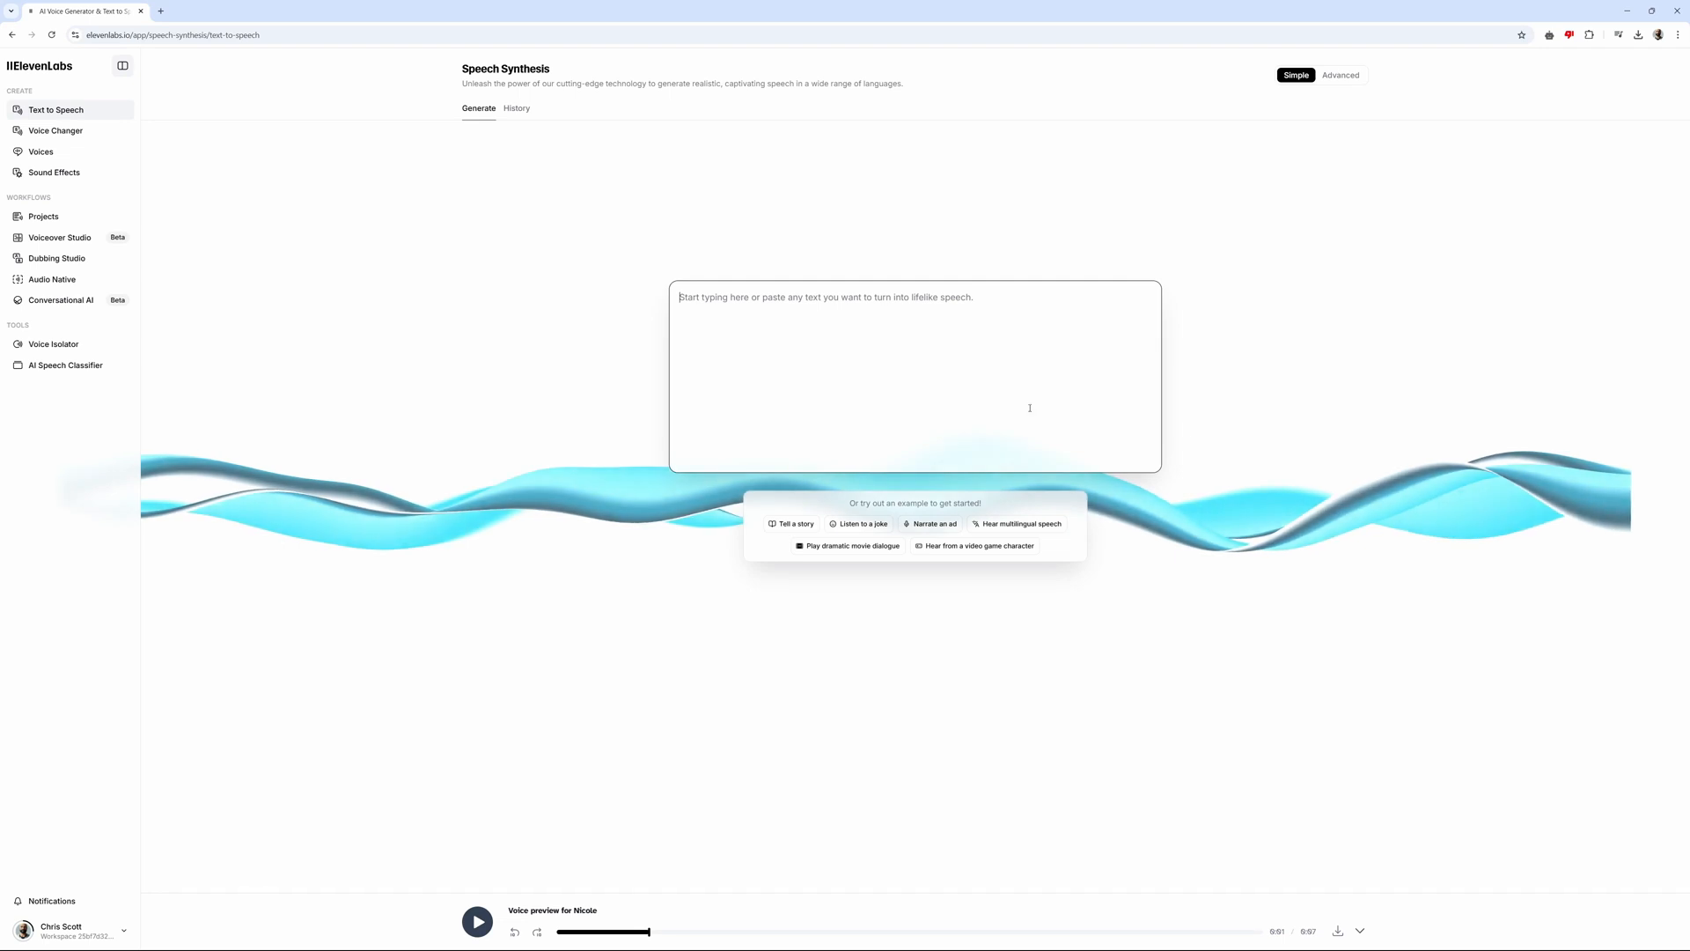
text(You were)
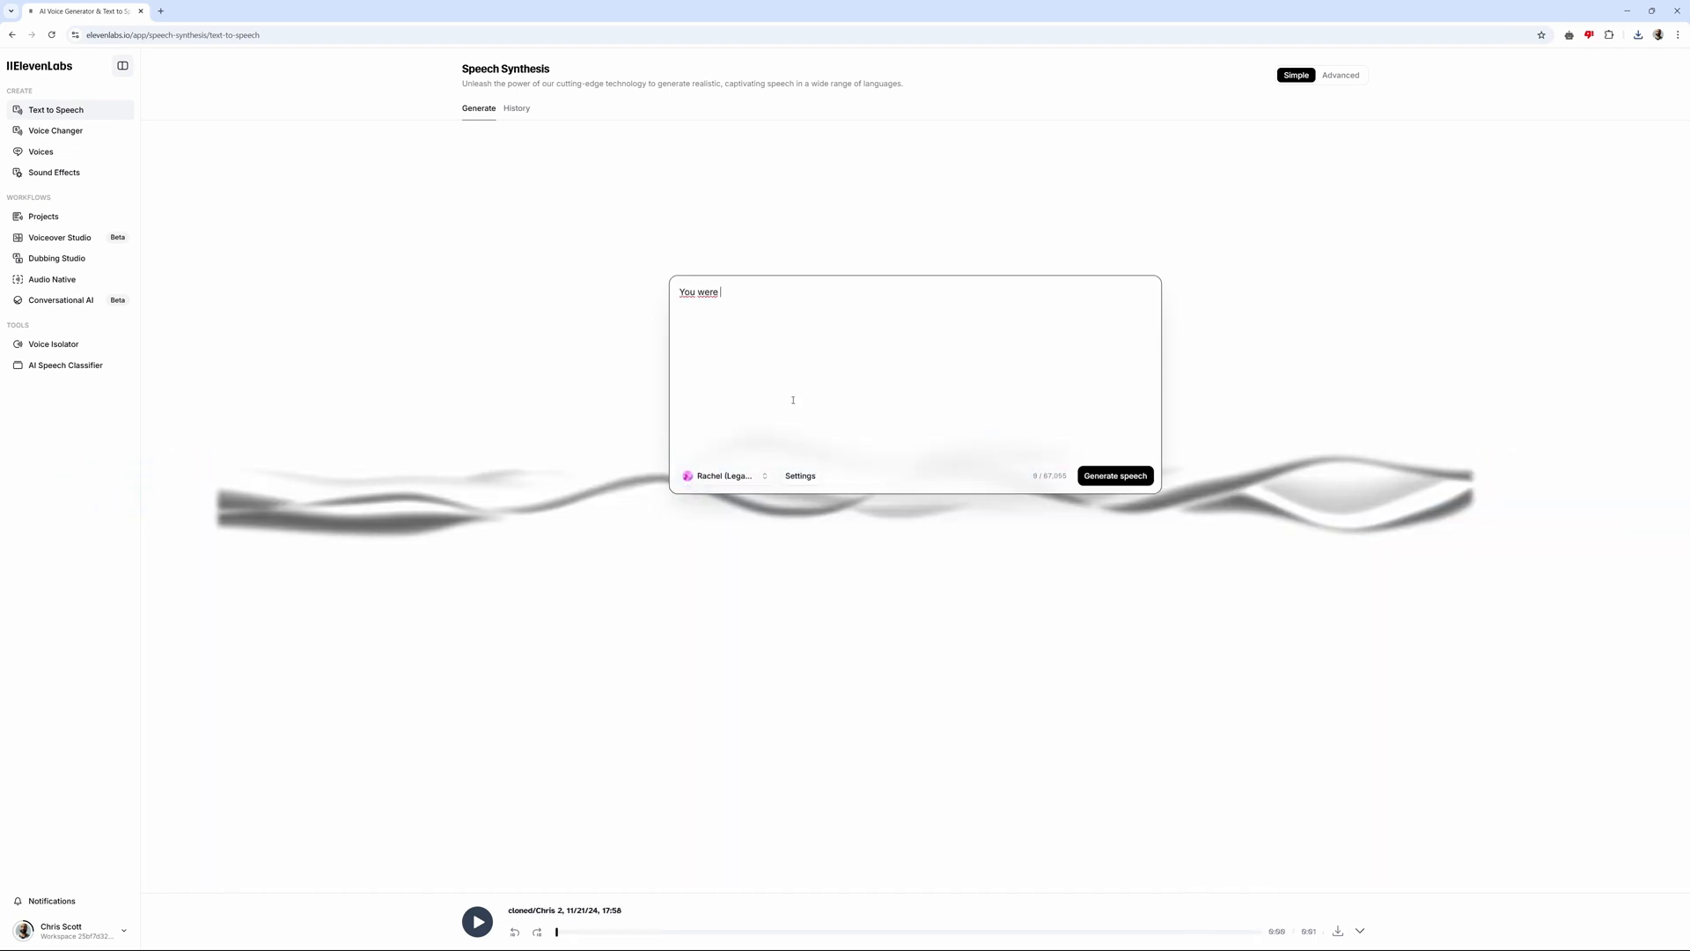
text(right!)
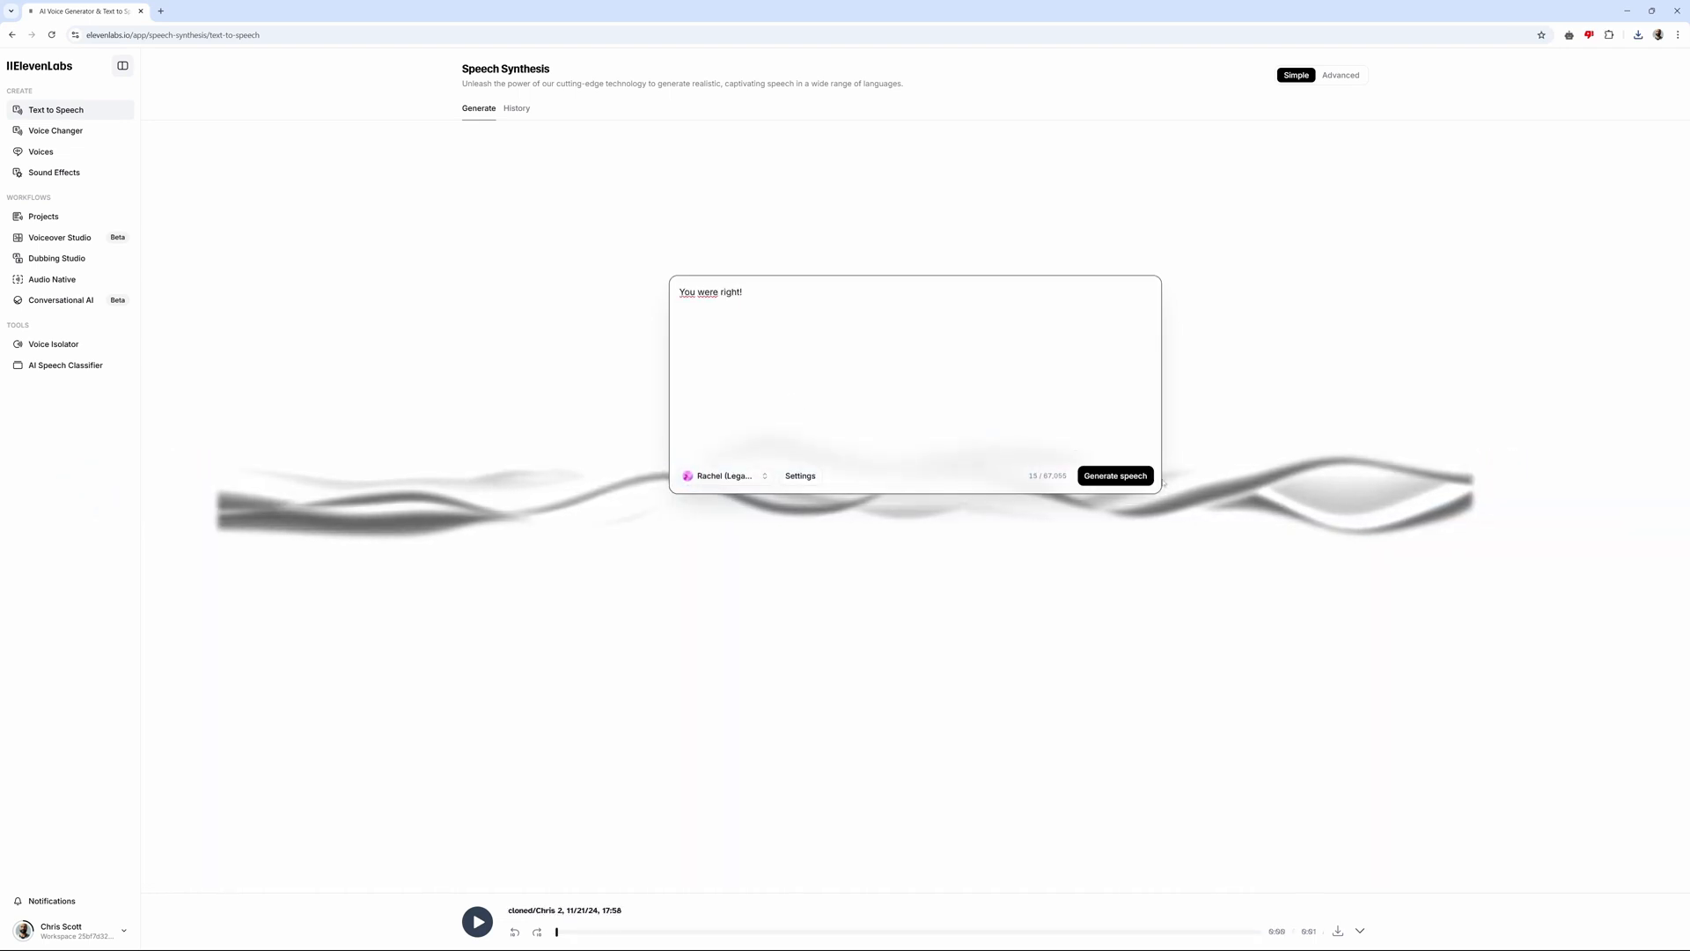
click(1116, 476)
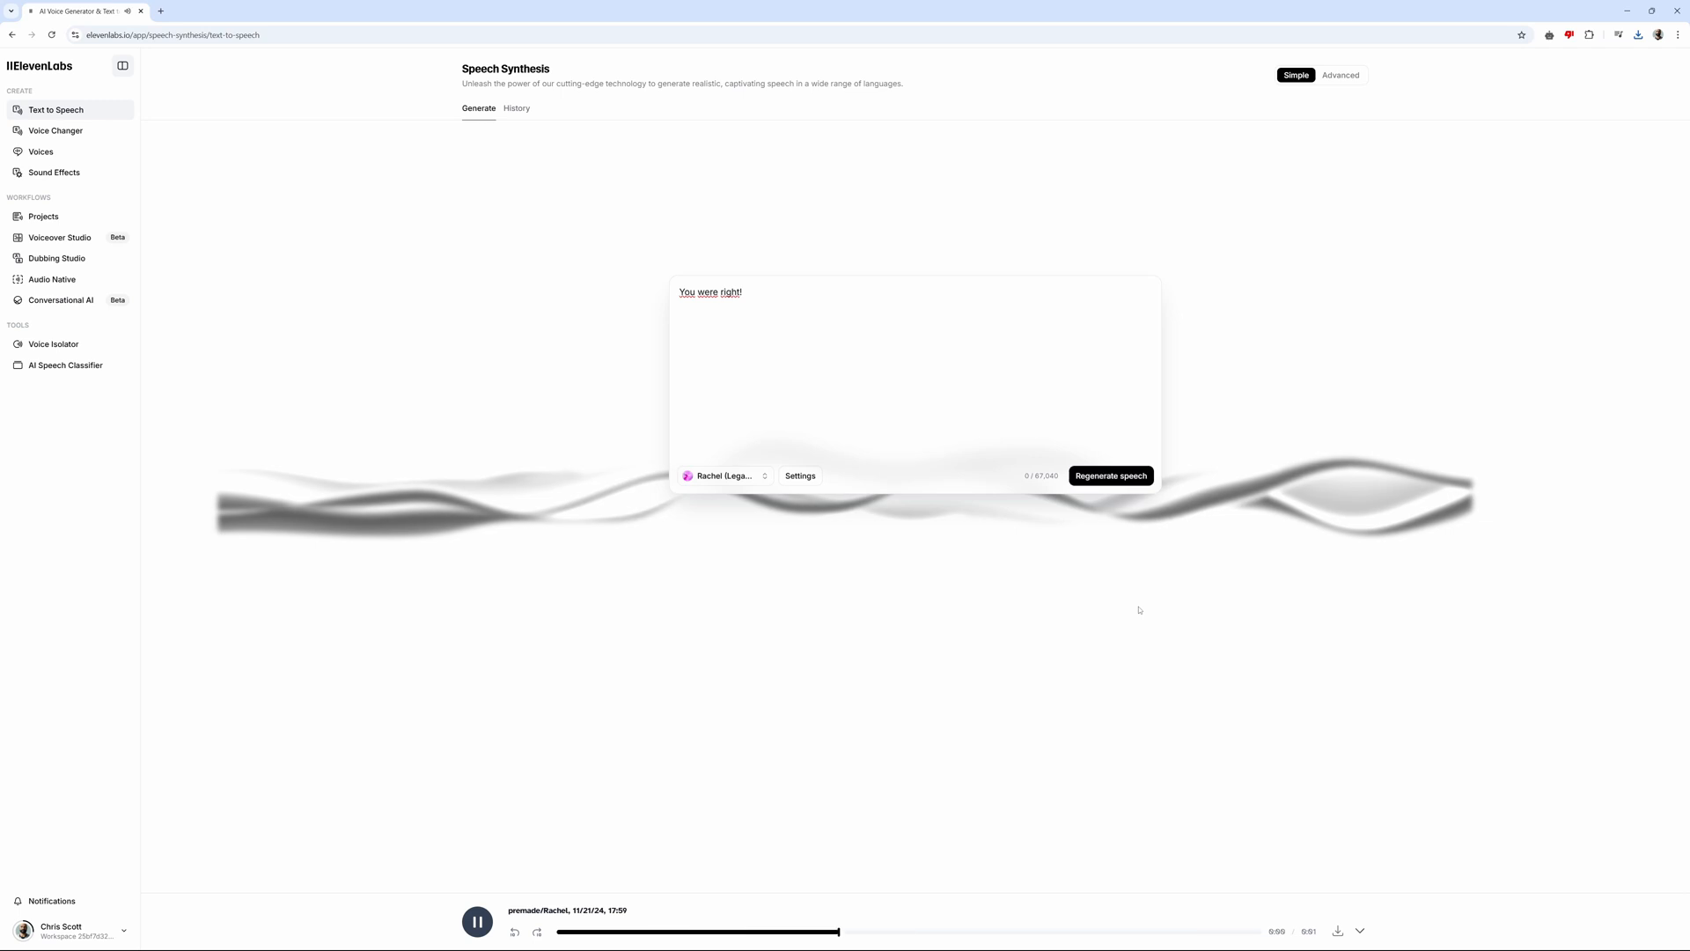
- Play back the clip, regenerate the speech and listen again
click(476, 921)
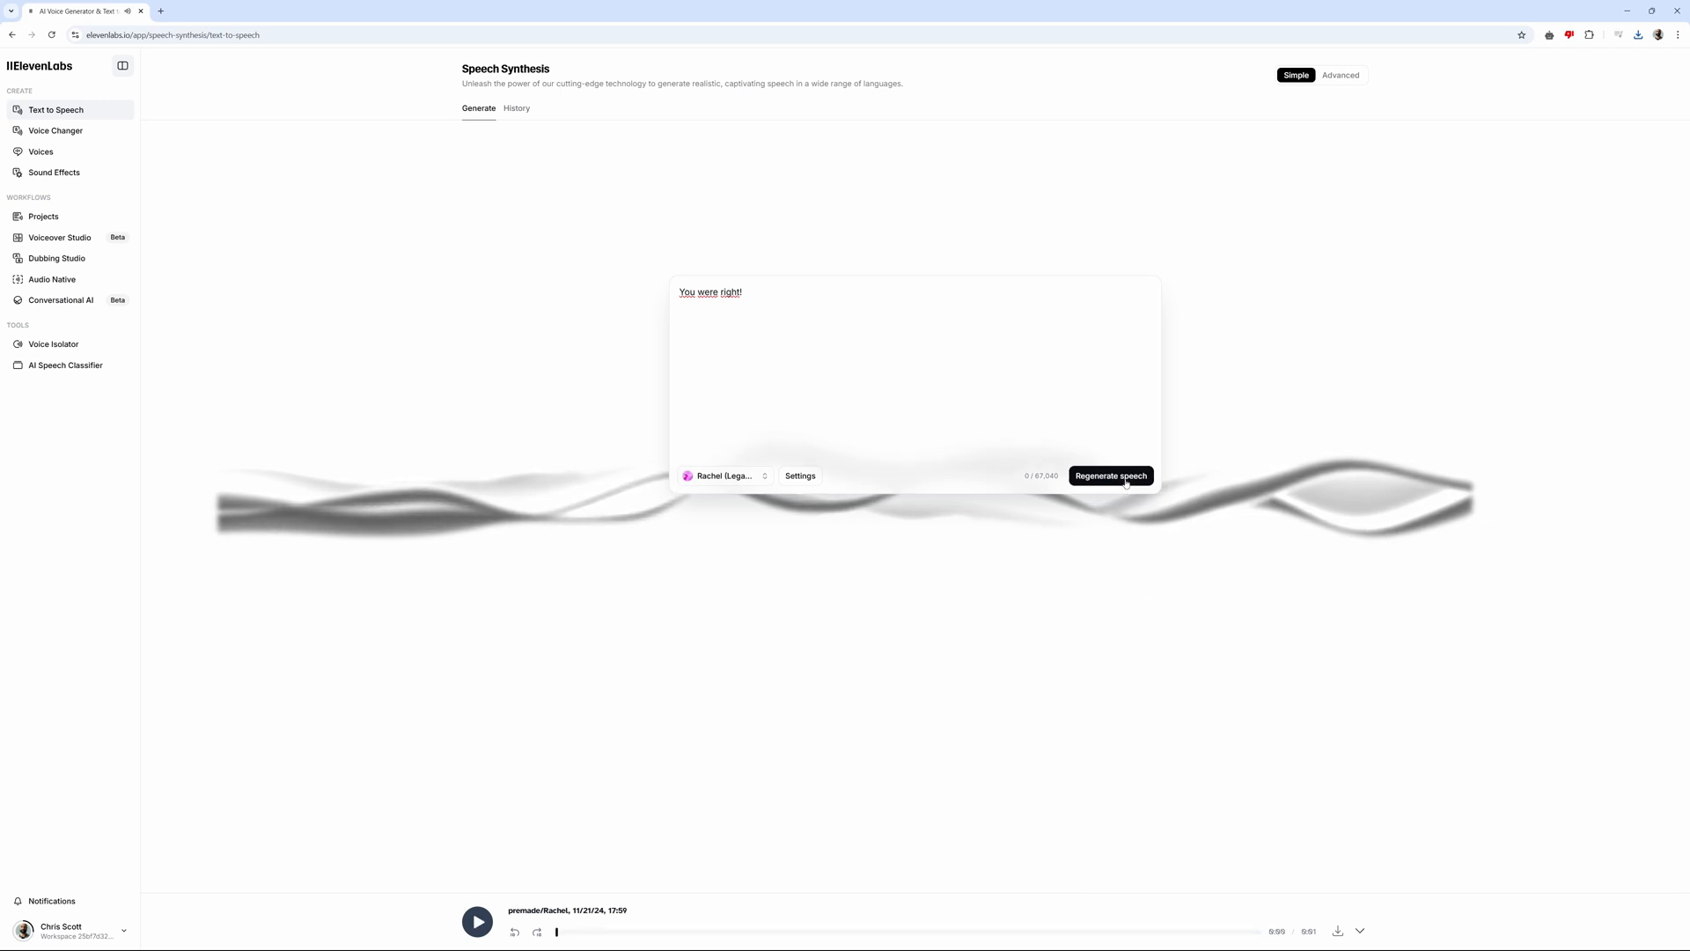
click(1110, 476)
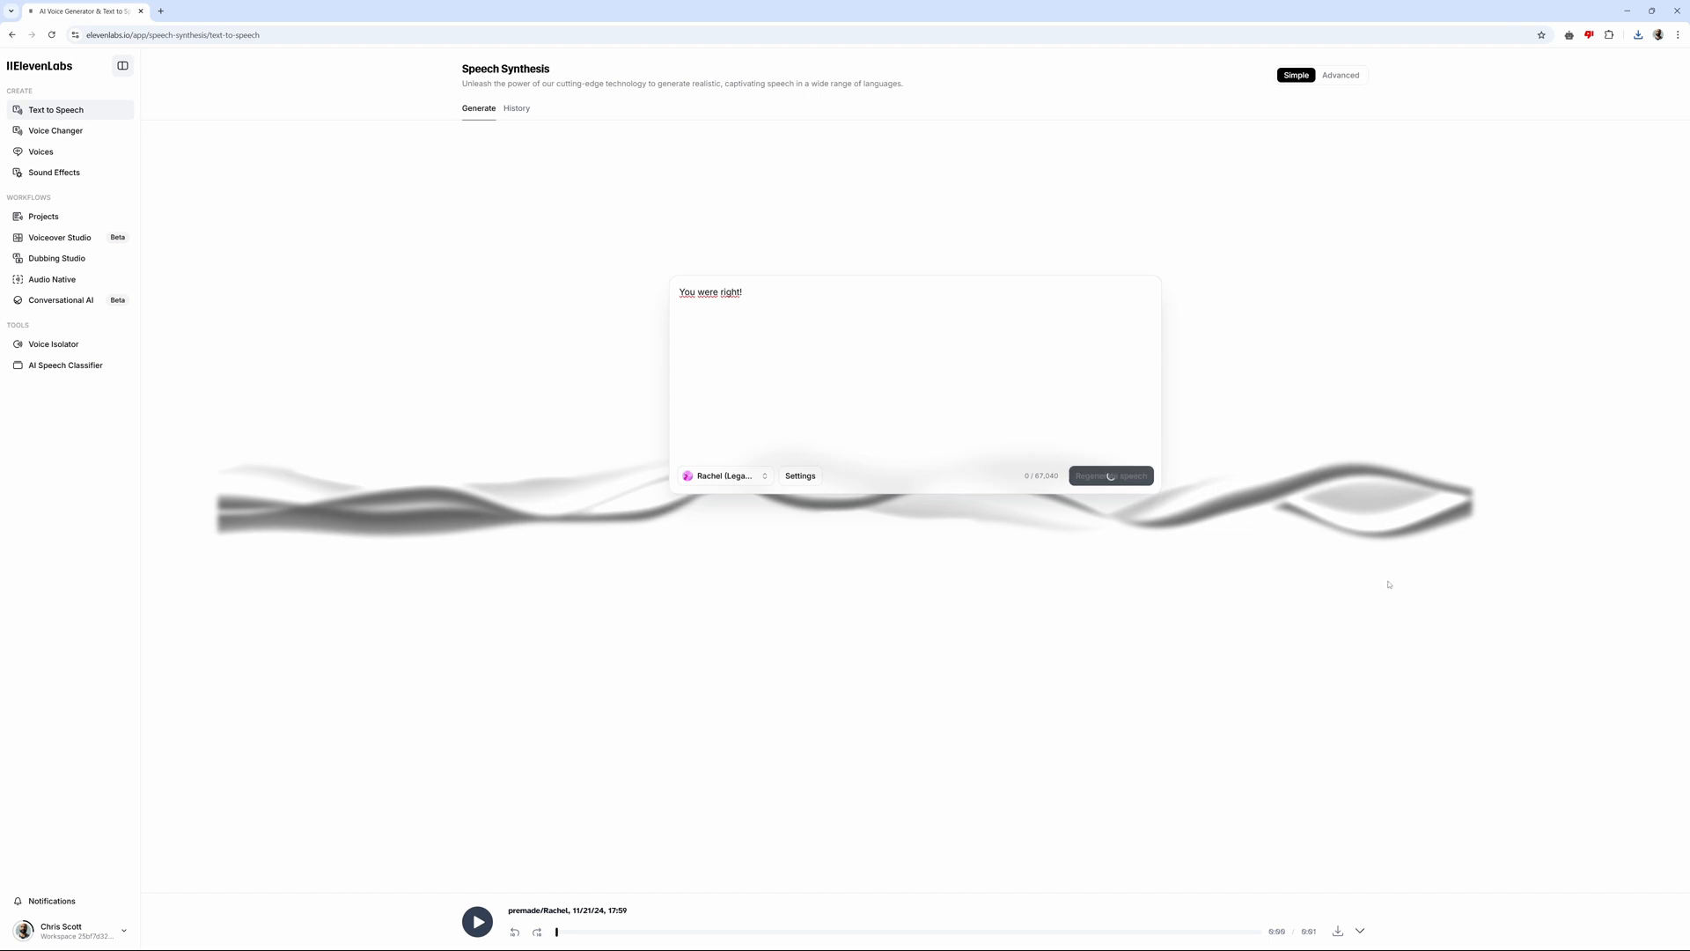
click(476, 922)
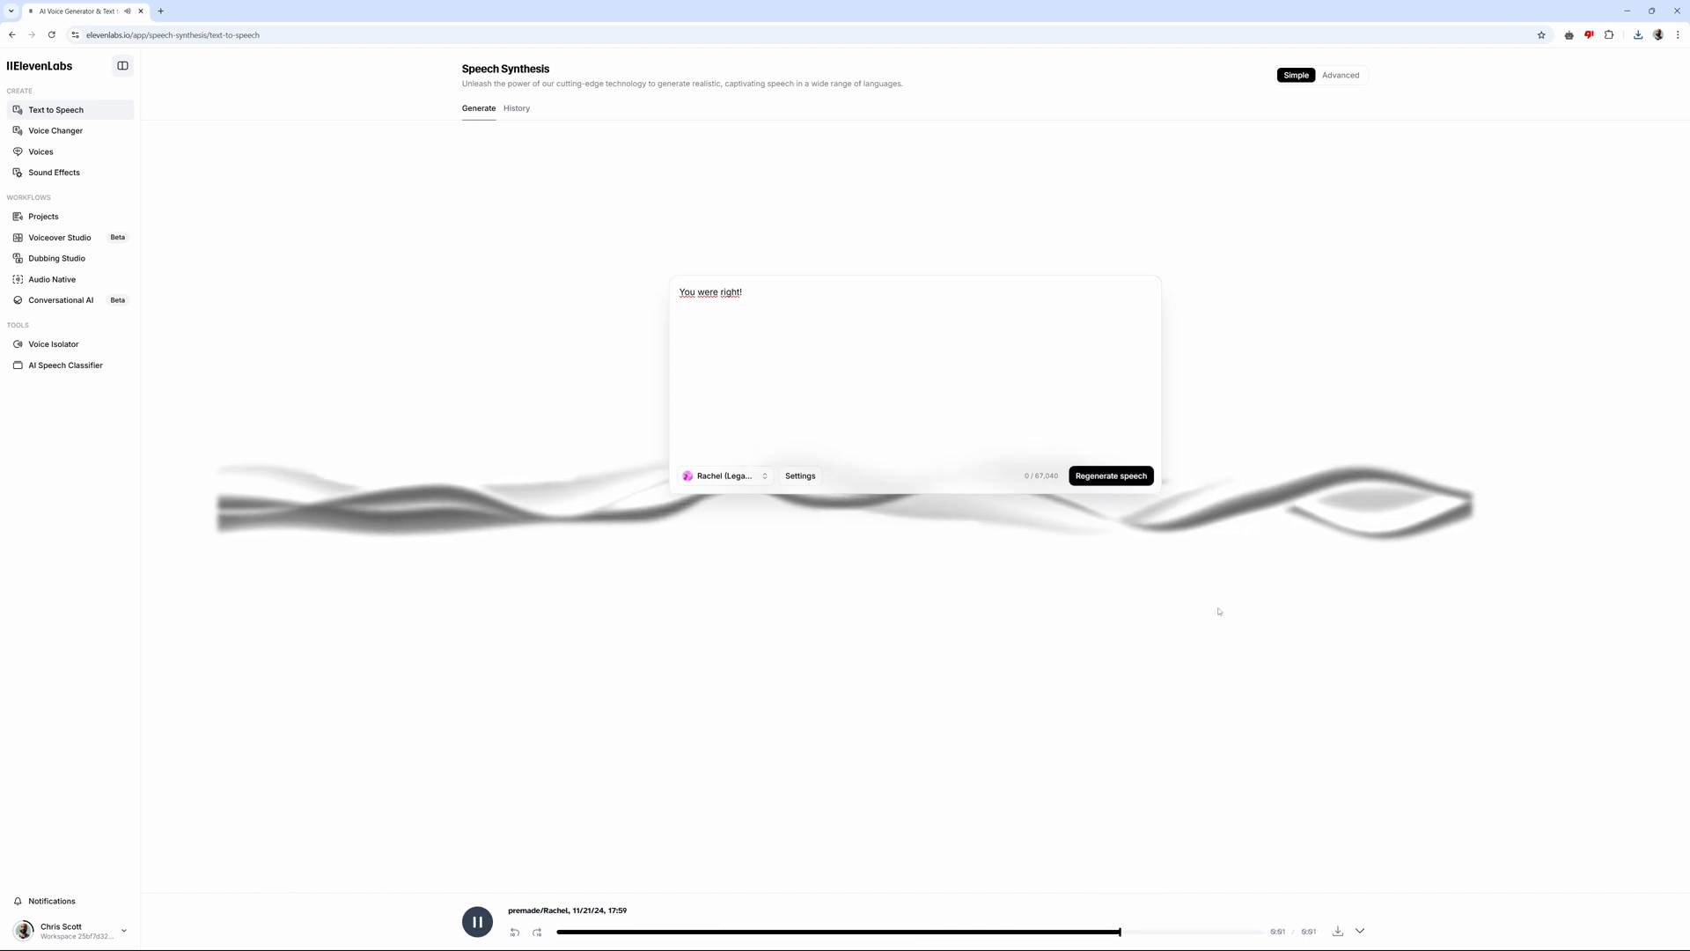
click(1109, 476)
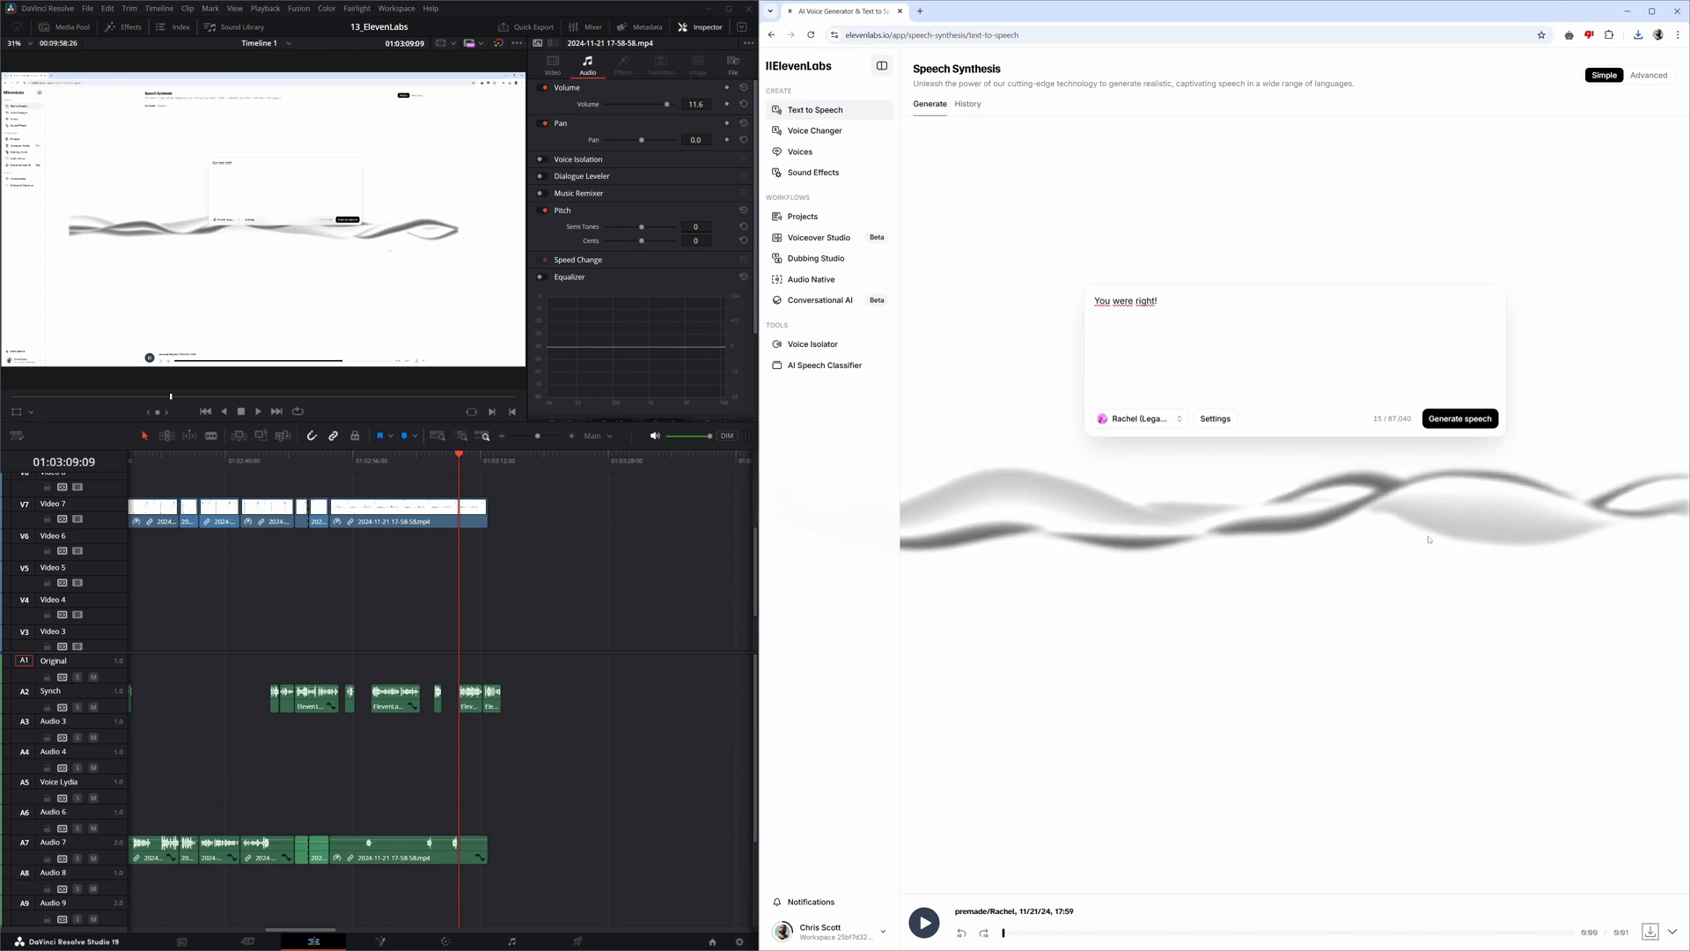
mouse_move(1541, 607)
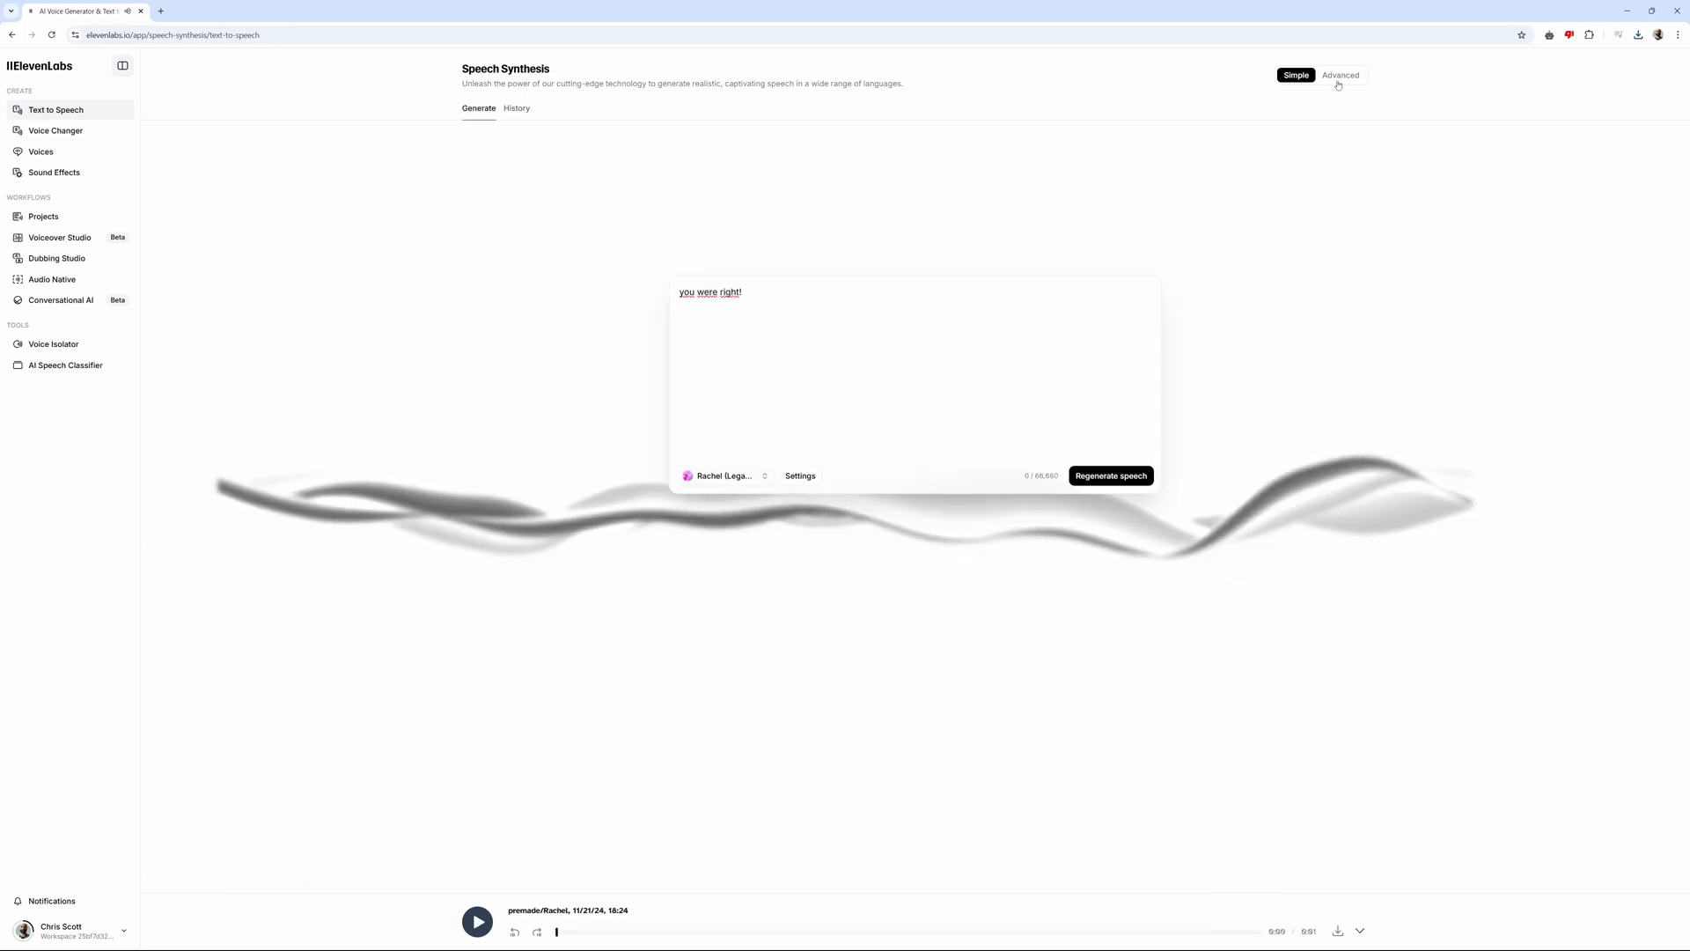
- Enable Advanced mode and lower Similarity to about 36%
click(1339, 75)
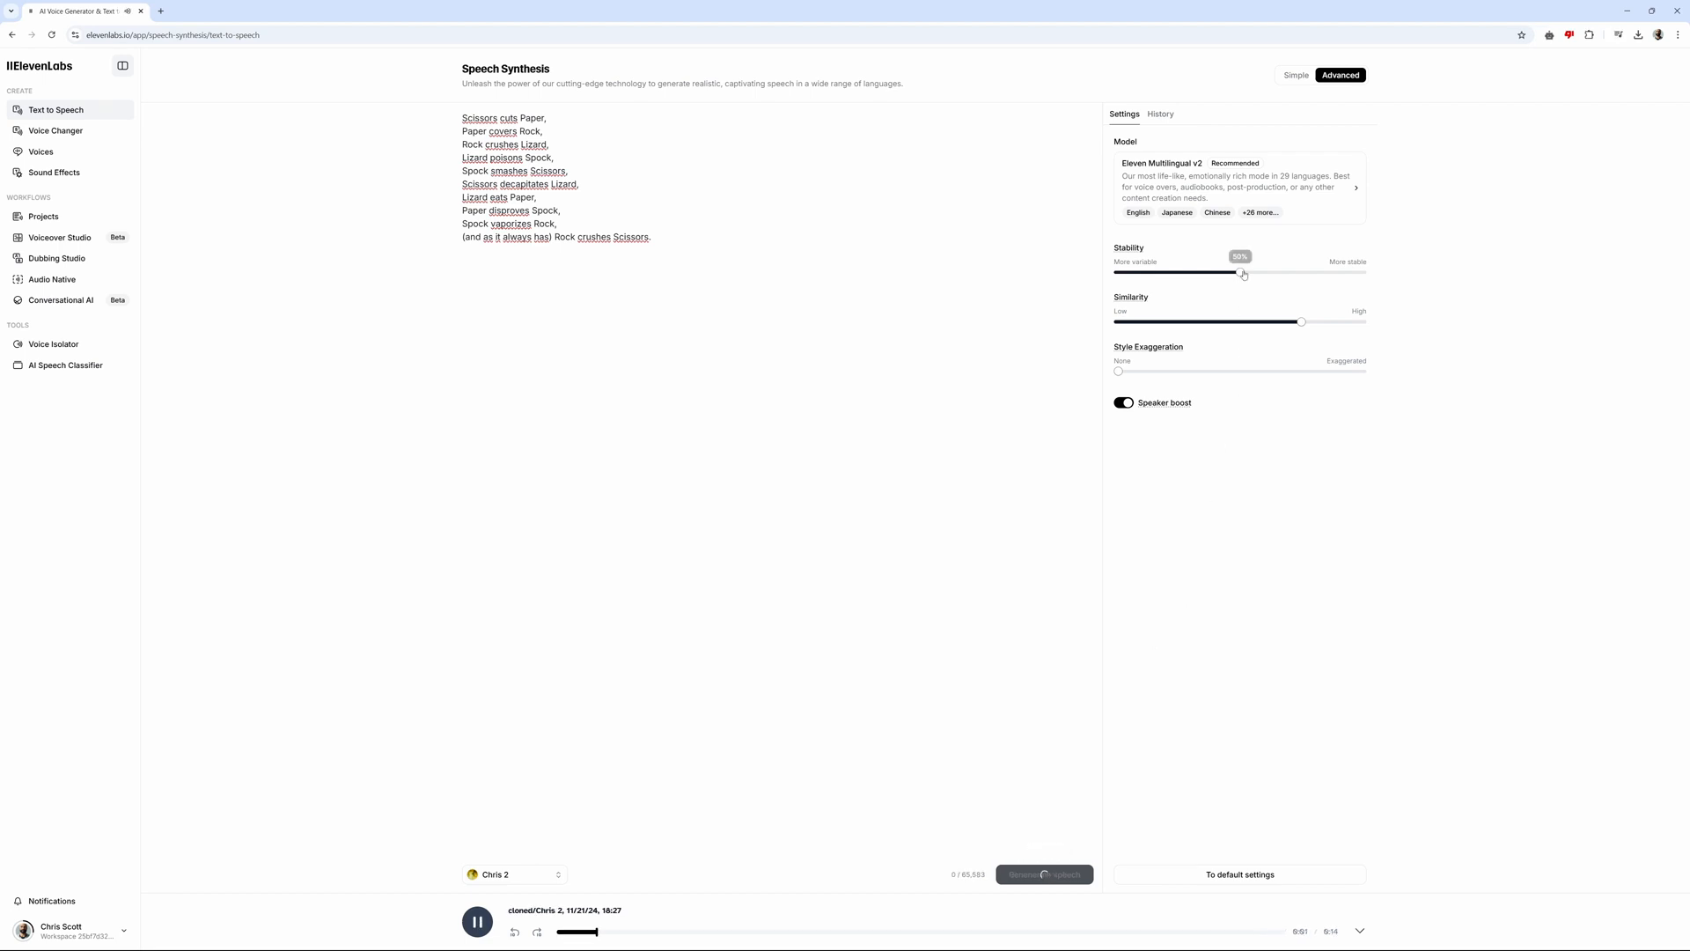
drag(1301, 321, 1190, 321)
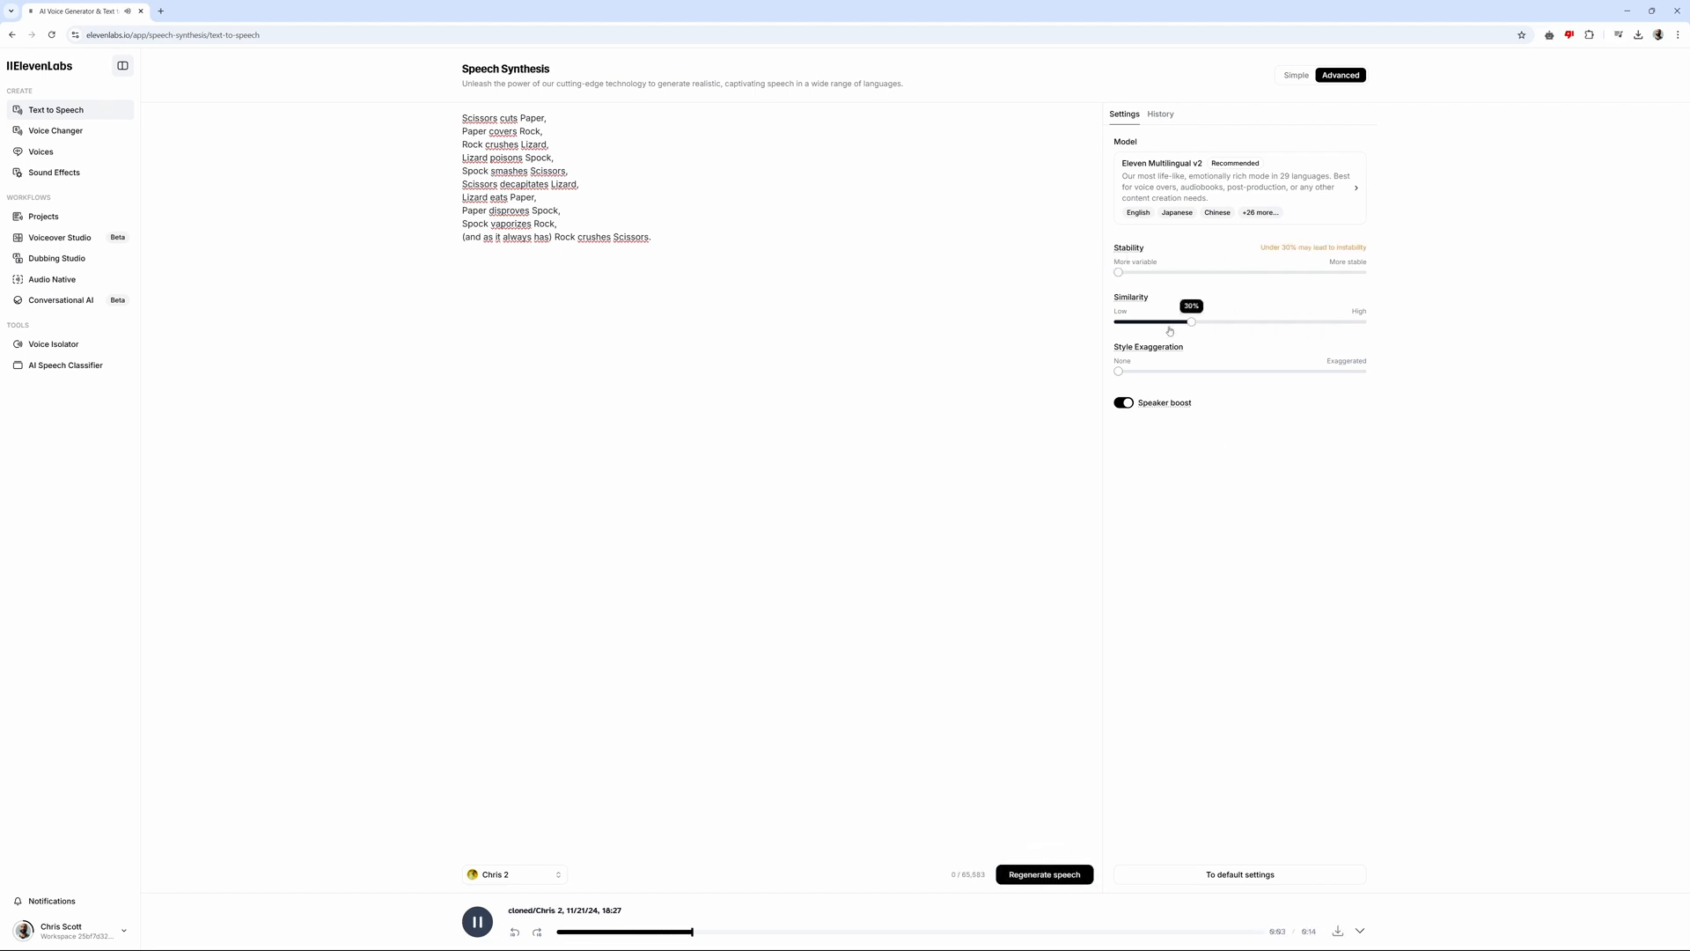